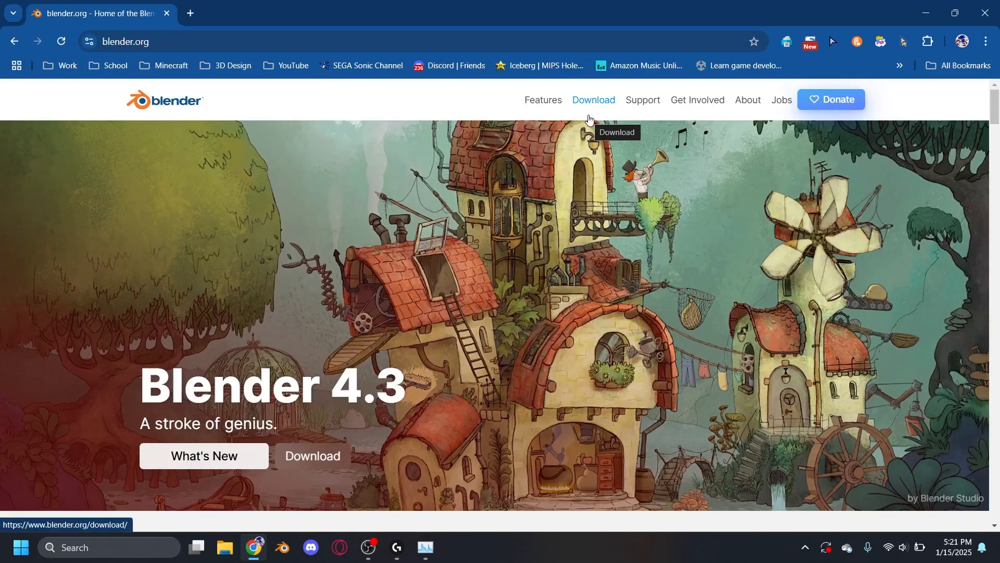
- Navigate blender.org to the Blender 4.2 LTS release page via Download > LTS
left_click(592, 100)
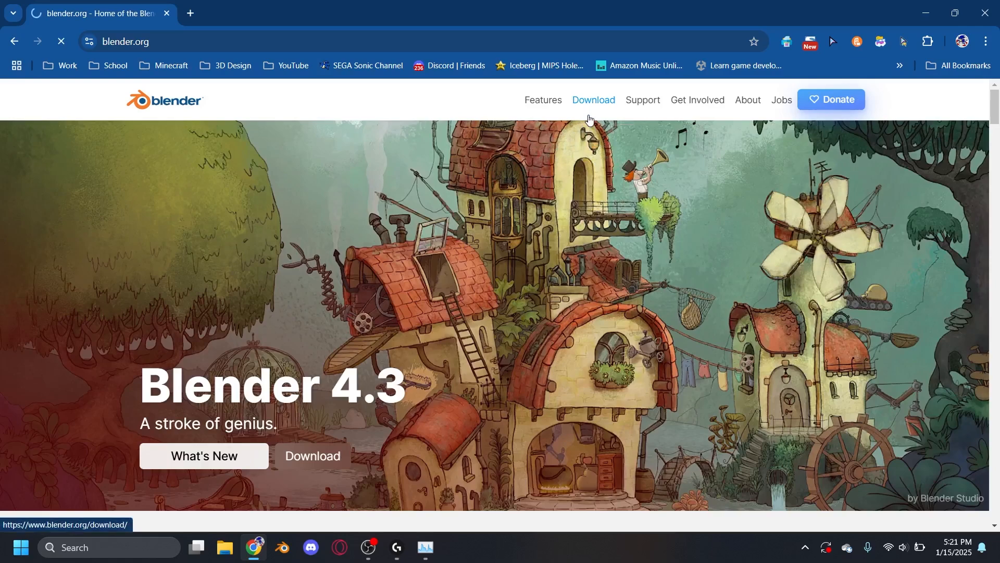
left_click(592, 100)
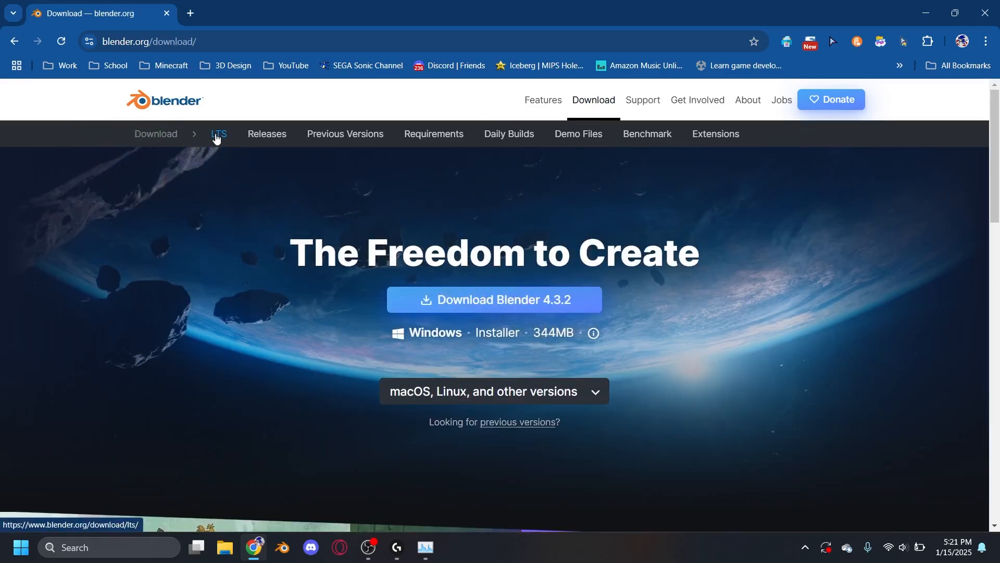
left_click(218, 135)
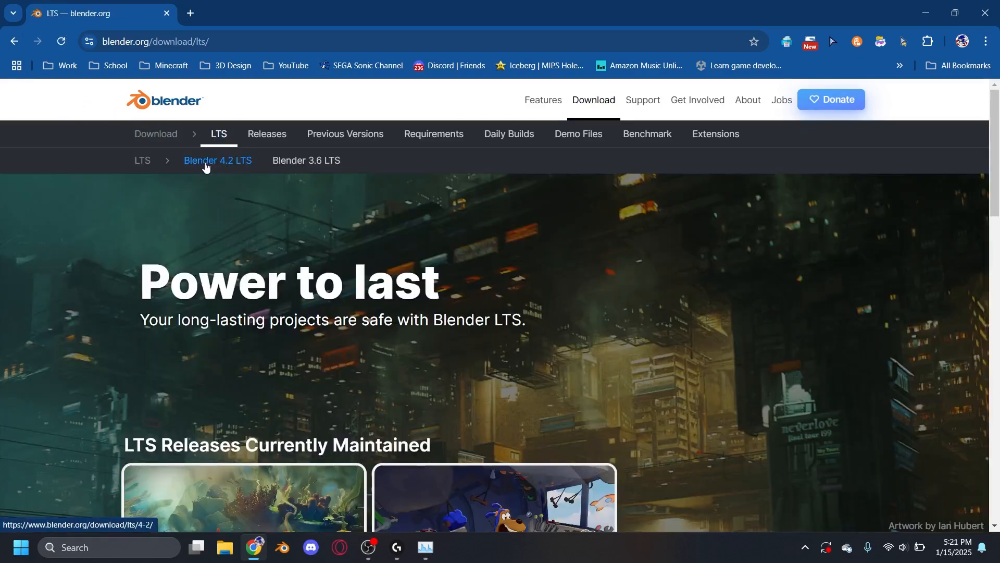
left_click(218, 161)
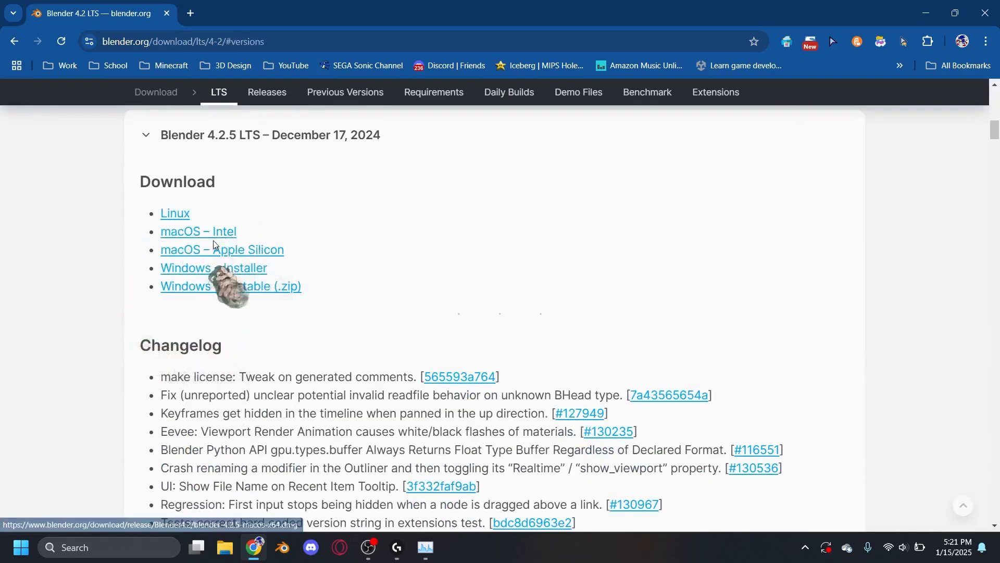
- Download the Blender 4.2.5 Windows installer and check its download progress
left_click(213, 268)
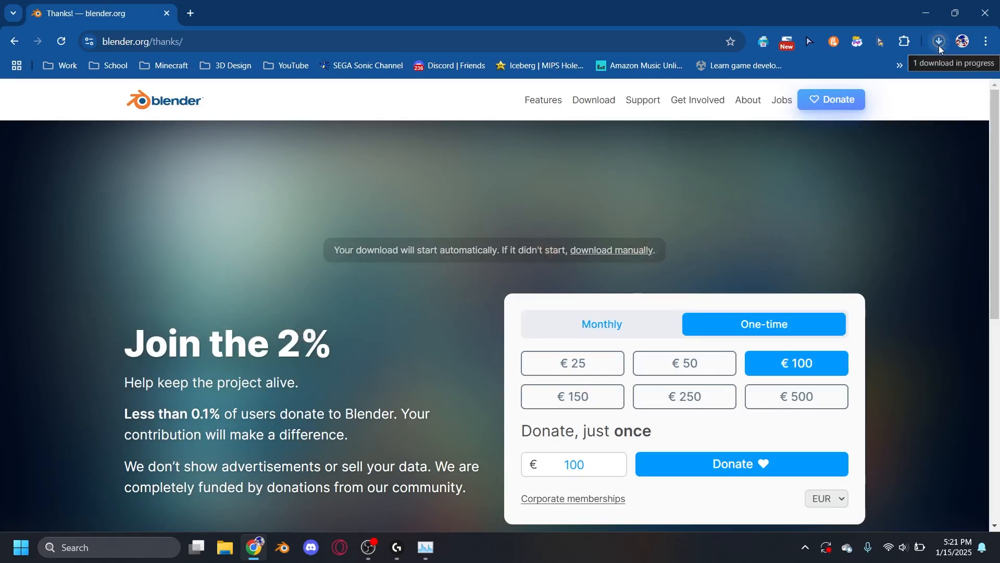
left_click(937, 42)
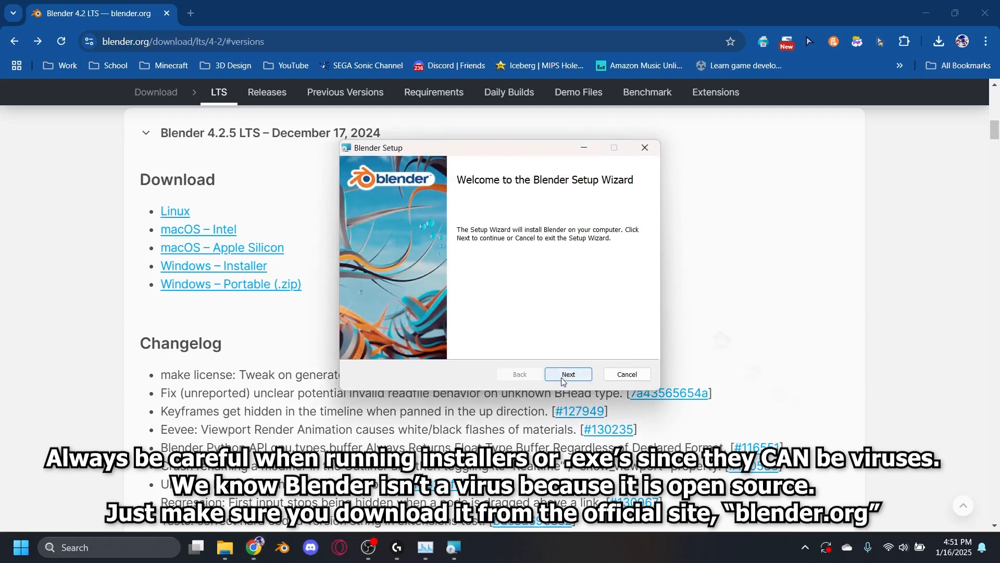
- Complete the setup wizard with the license accepted, then launch Blender 4.2 from the Start menu
left_click(567, 374)
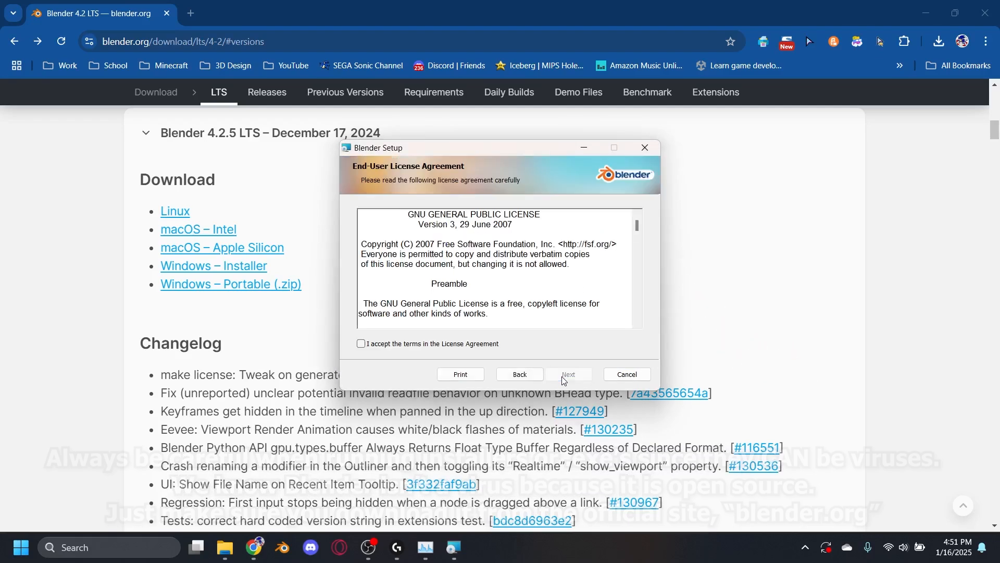
left_click(567, 374)
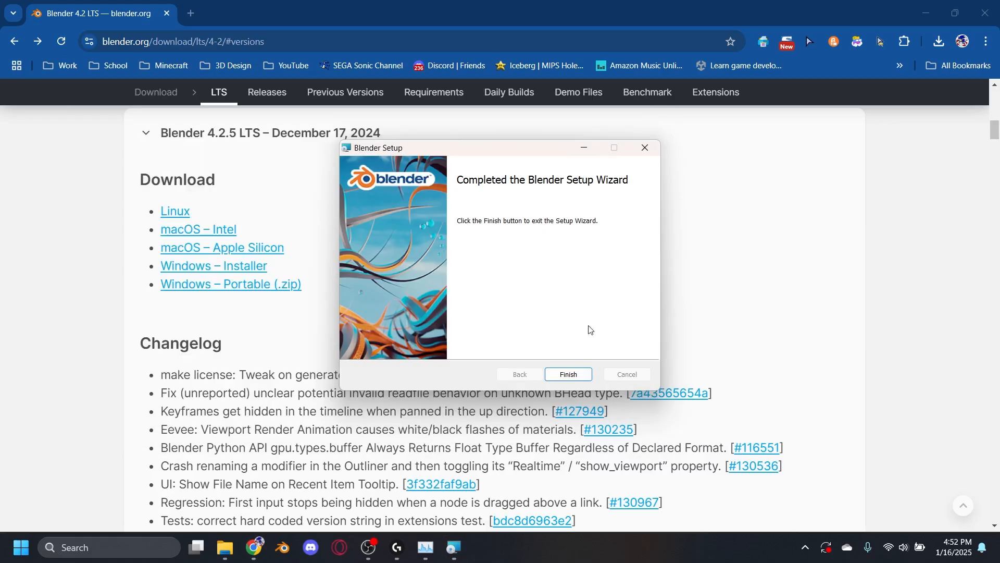
left_click(567, 374)
type("blender 4.2")
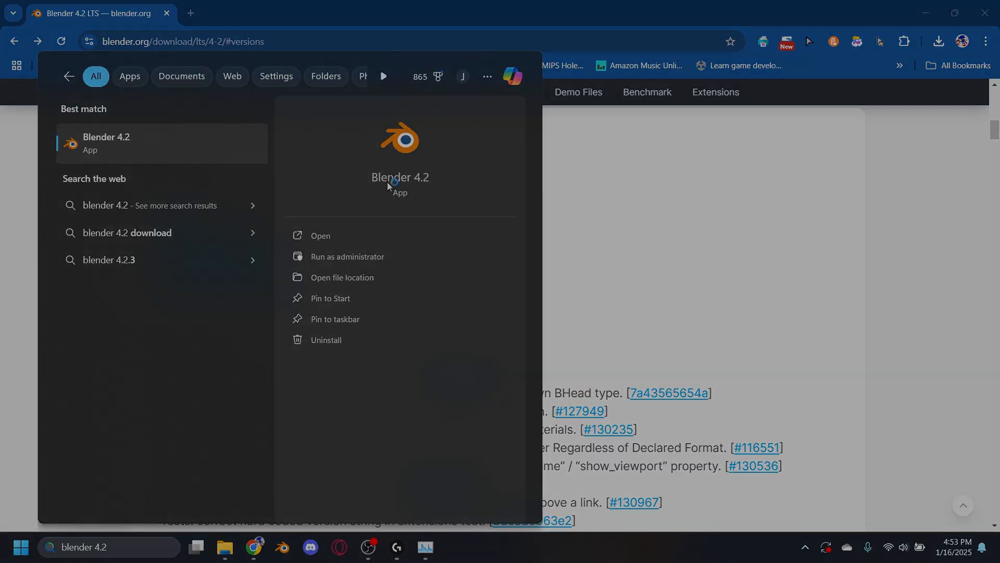
left_click(320, 236)
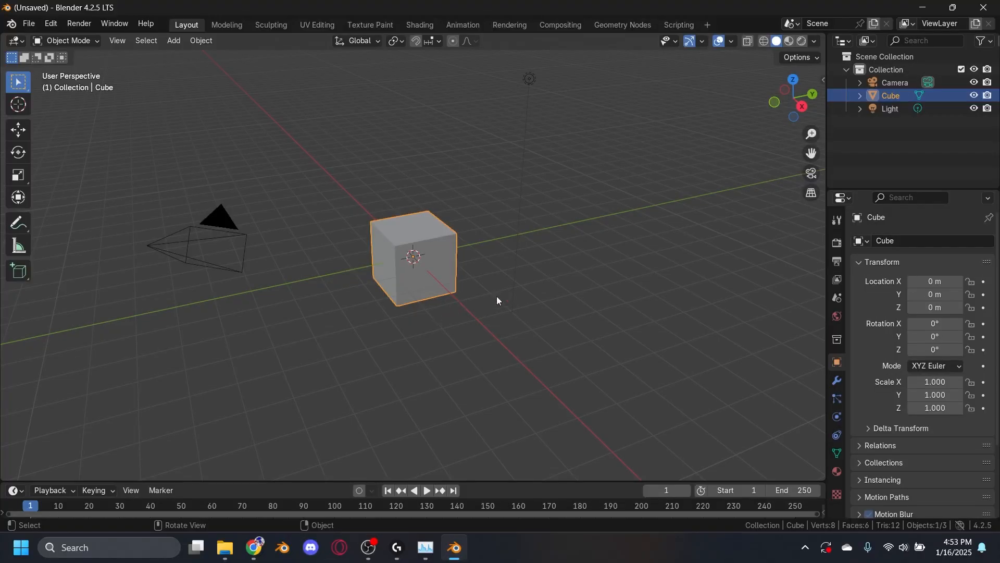
mouse_move(581, 324)
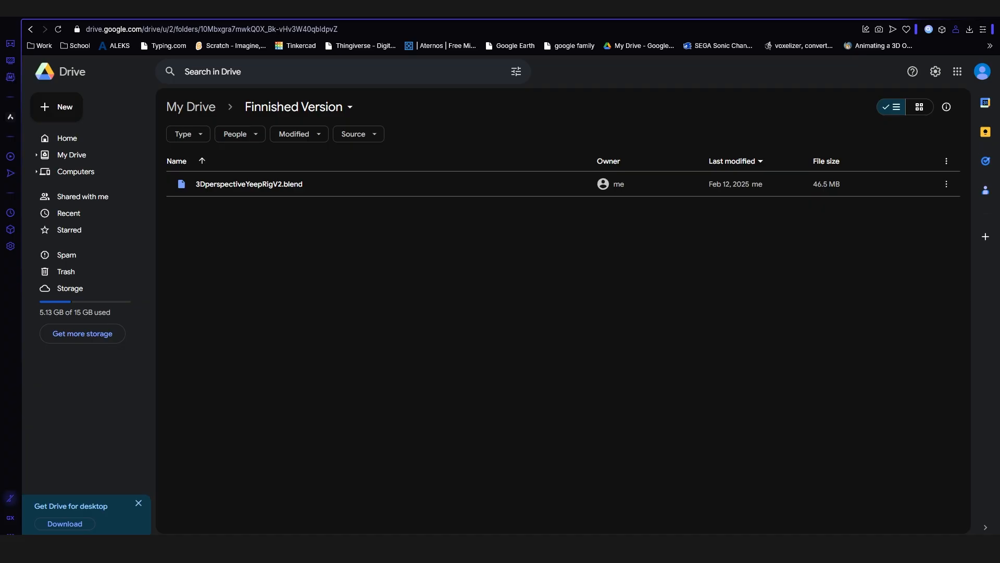
- Select 3DperspectiveYeepRigV2.blend in the Finnished Version folder and download it
left_click(249, 183)
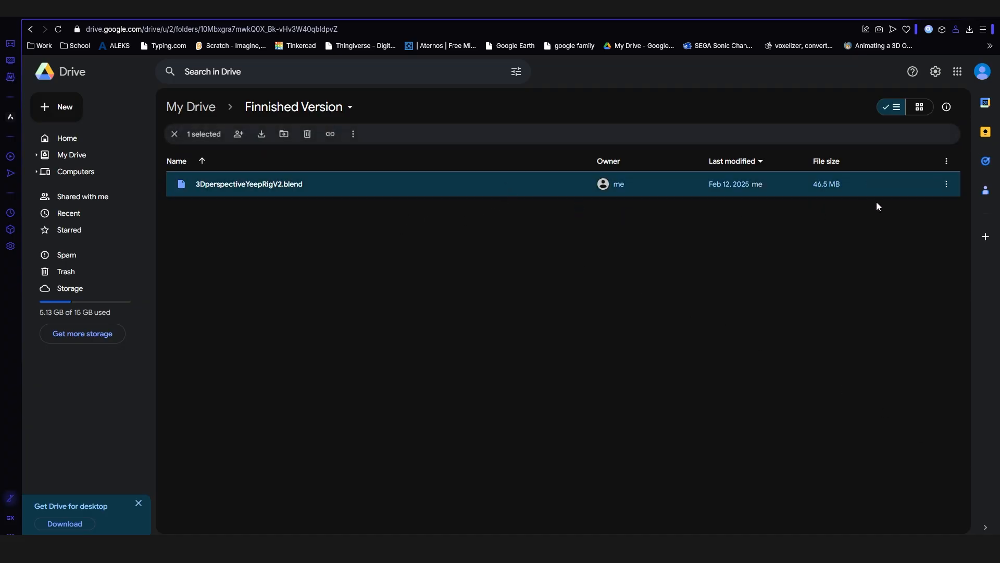
left_click(890, 185)
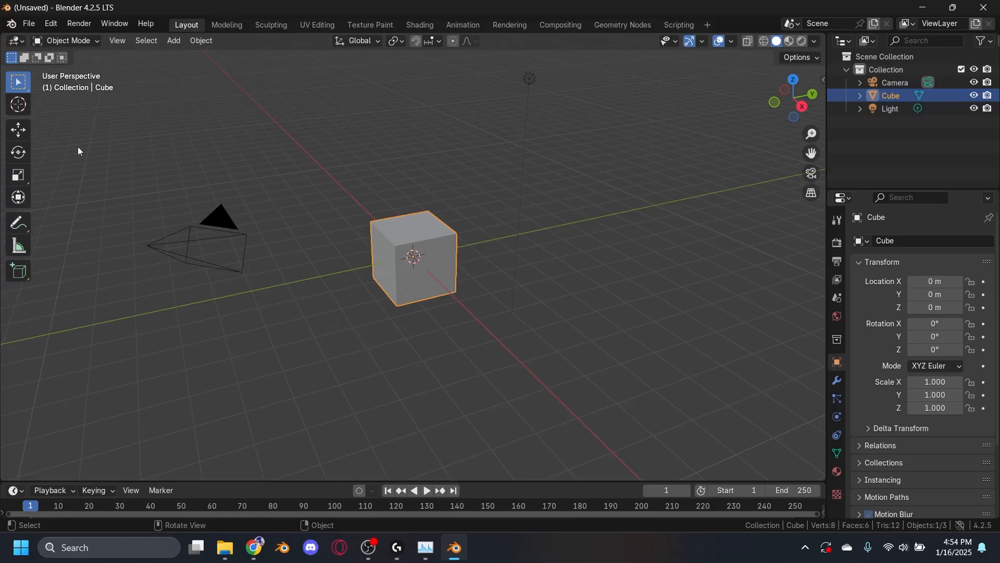
- Use File > Open and browse to the Downloads folder for the rig .blend file
left_click(28, 24)
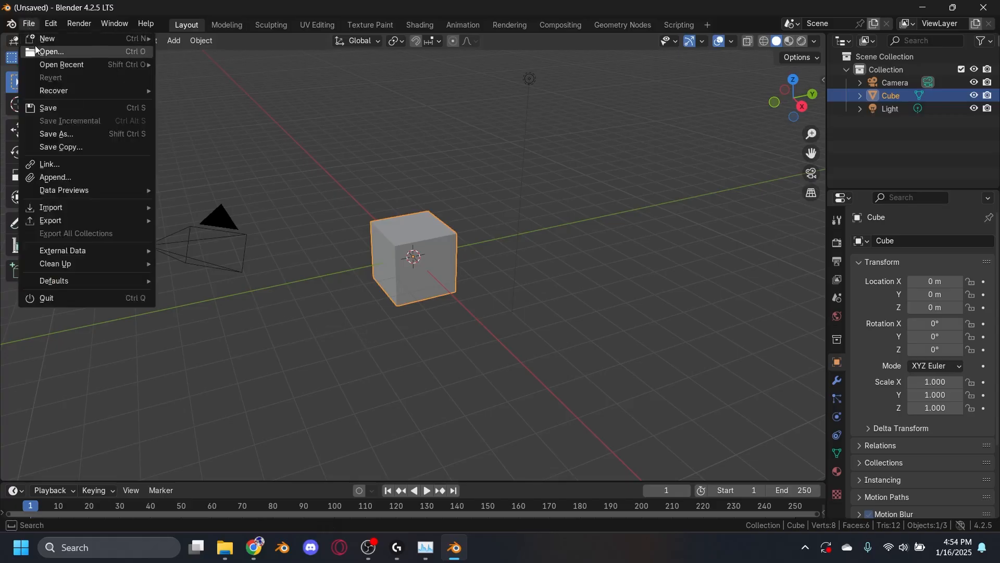
left_click(50, 52)
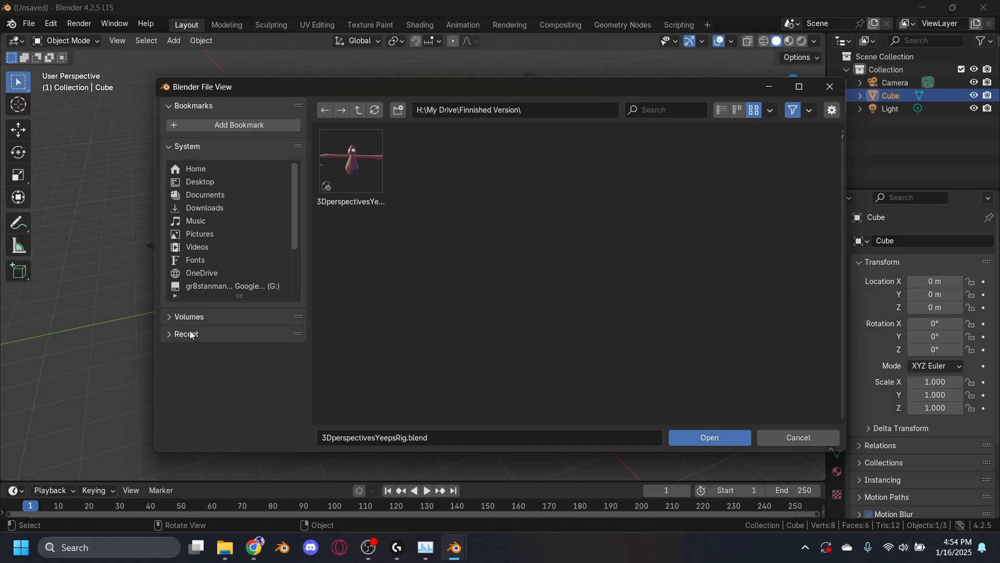
mouse_move(204, 207)
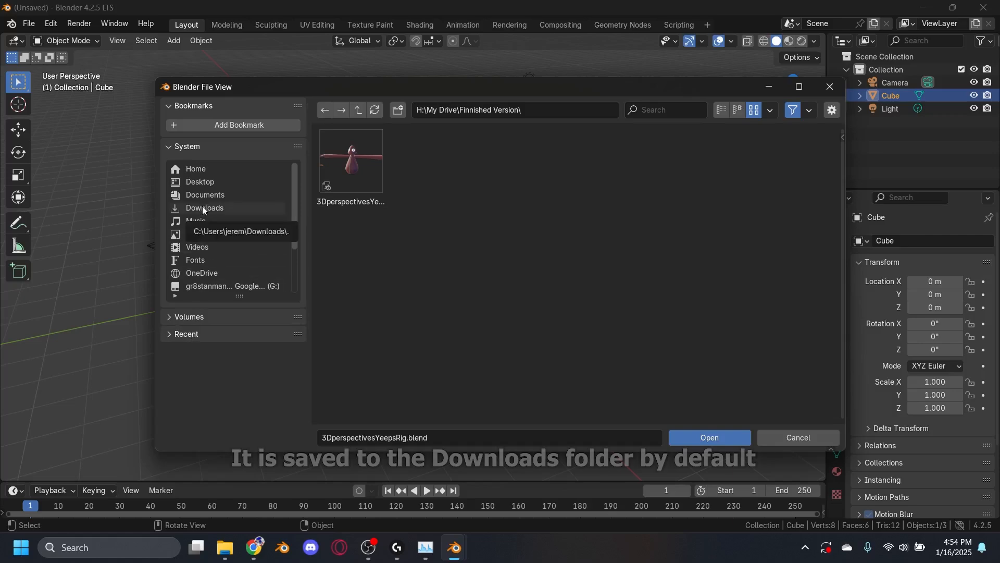
left_click(351, 160)
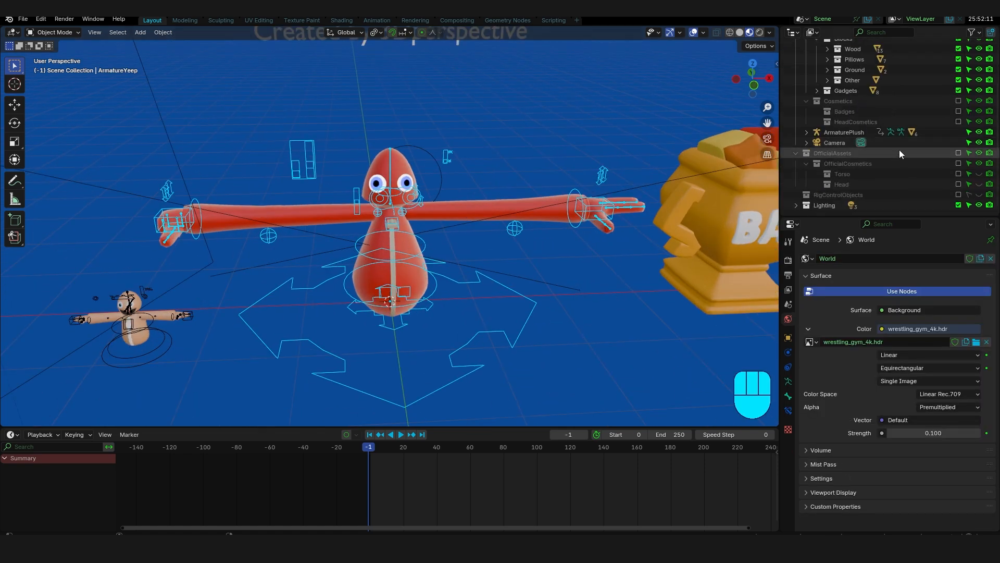
mouse_move(982, 205)
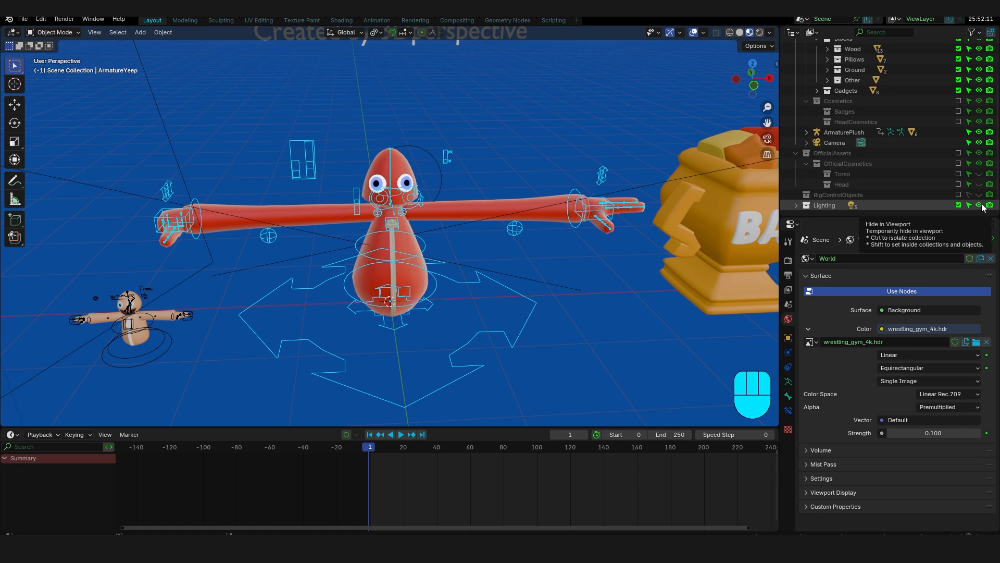
right_click(823, 205)
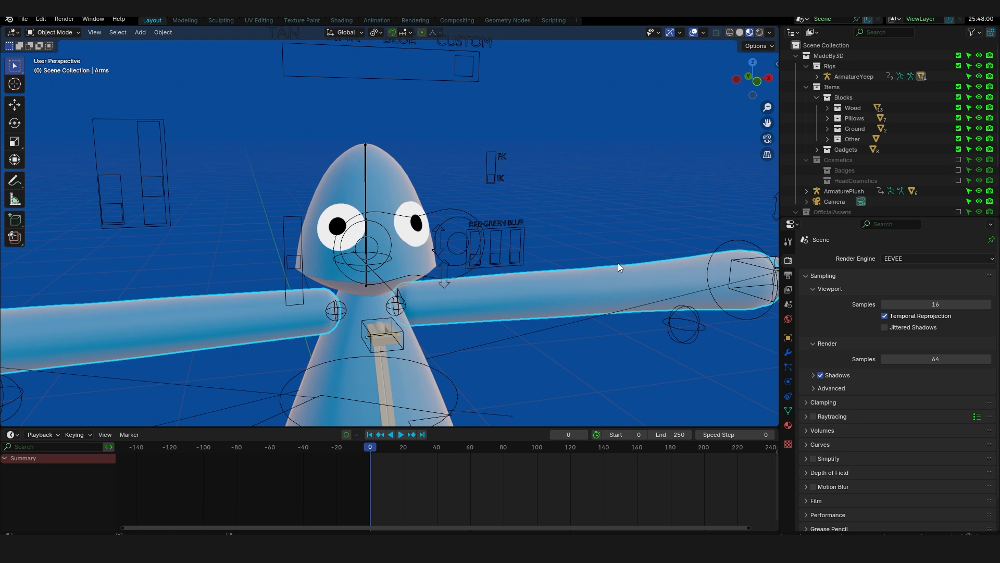
mouse_move(787, 425)
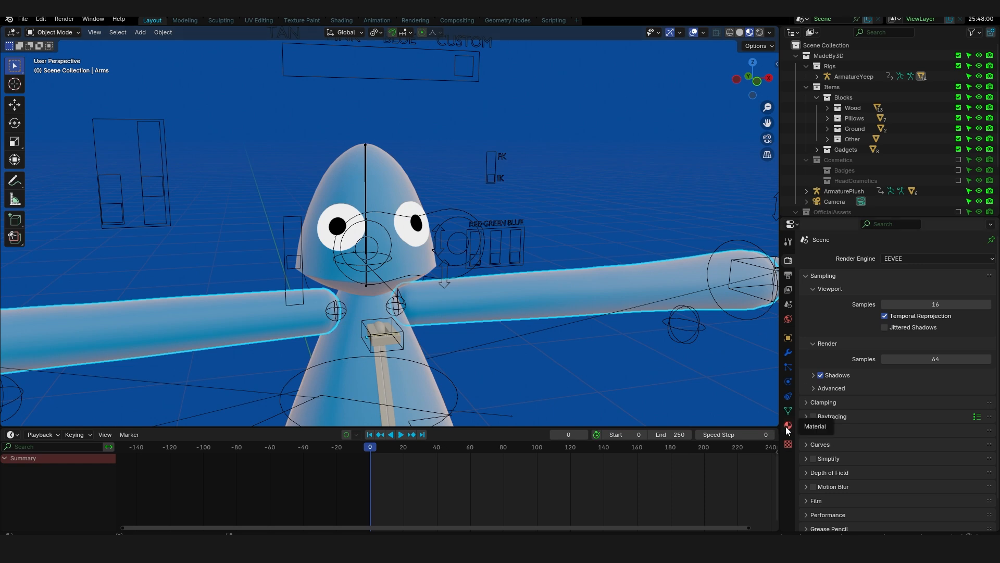
- Switch the viewport shading so the Yeep shows its red material
left_click(788, 425)
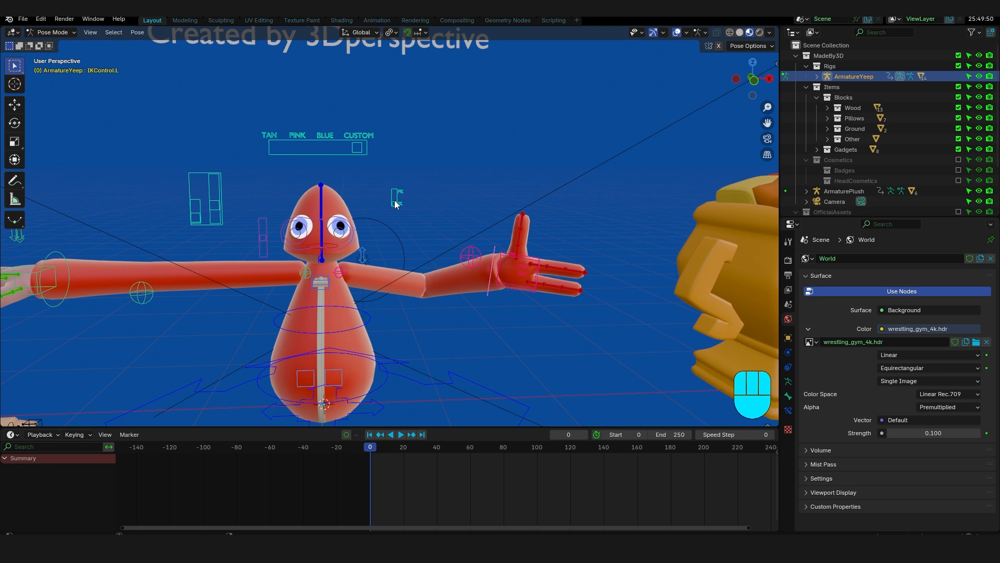
- Rotate LowArm.L to raise the arm, then clear the rotation with Alt+R
left_click_drag(395, 204, 344, 275)
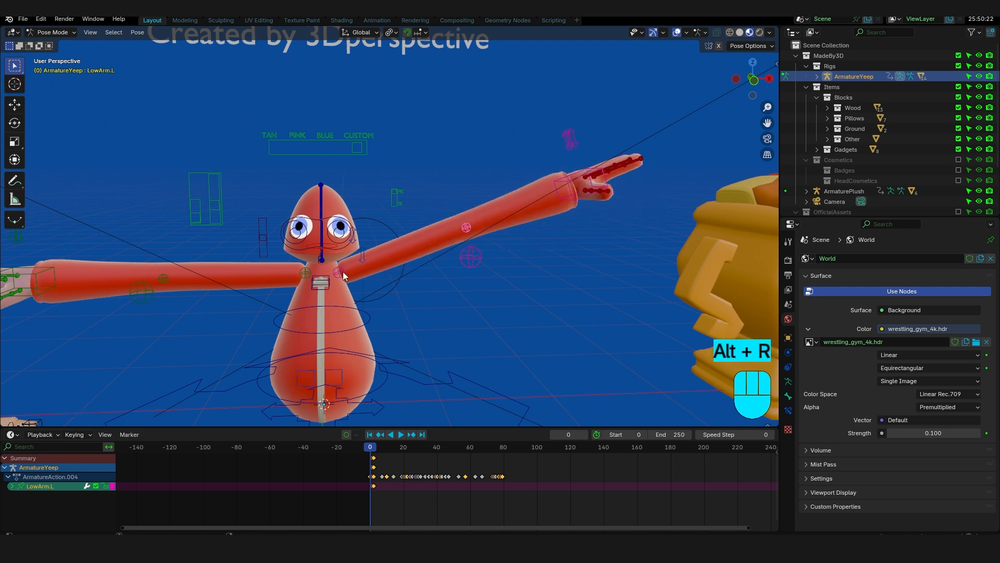
key("alt+r")
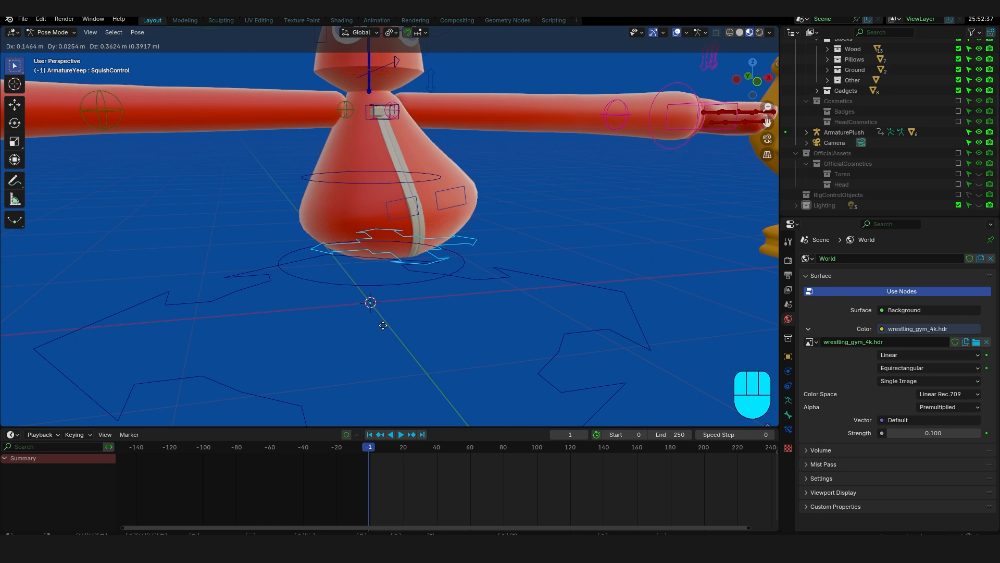
- Drag the SquishControl bone to squash the Yeep's body
left_click_drag(382, 301, 453, 293)
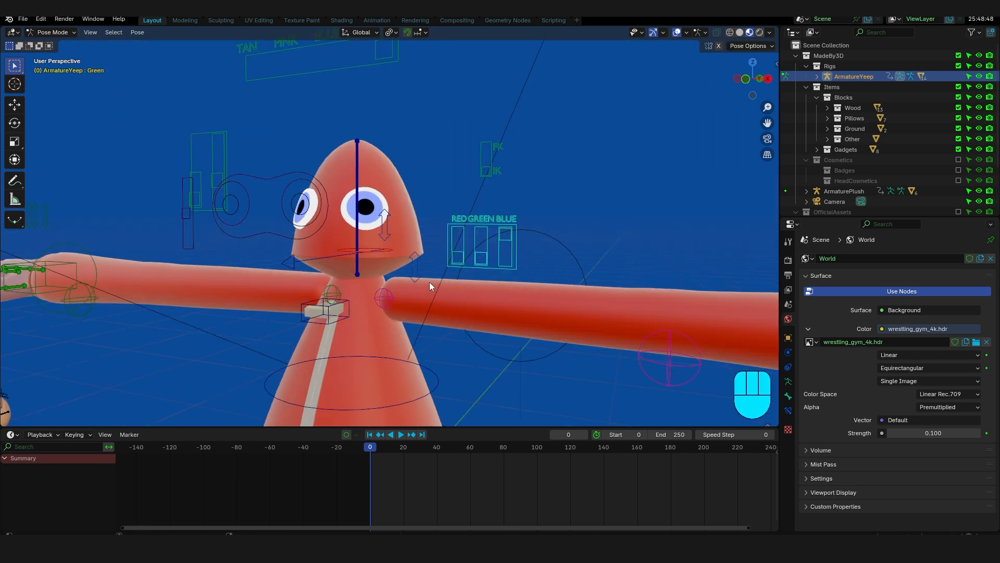
- Start sliding the Green colour control bone in the RED GREEN BLUE panel
key("h")
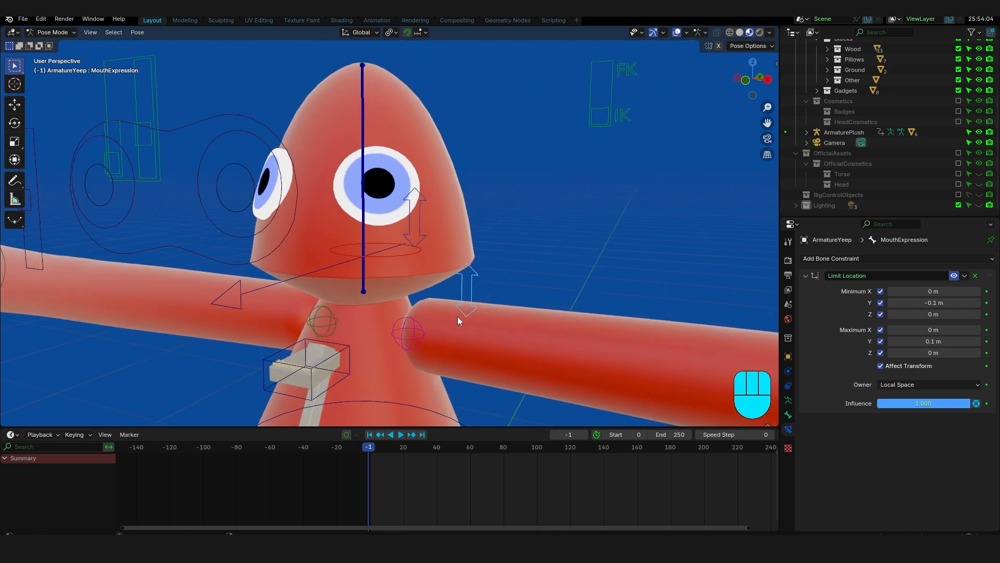
- Move the MouthExpression and EyeExpression control bones within their limited Y range
left_click_drag(457, 321, 468, 211)
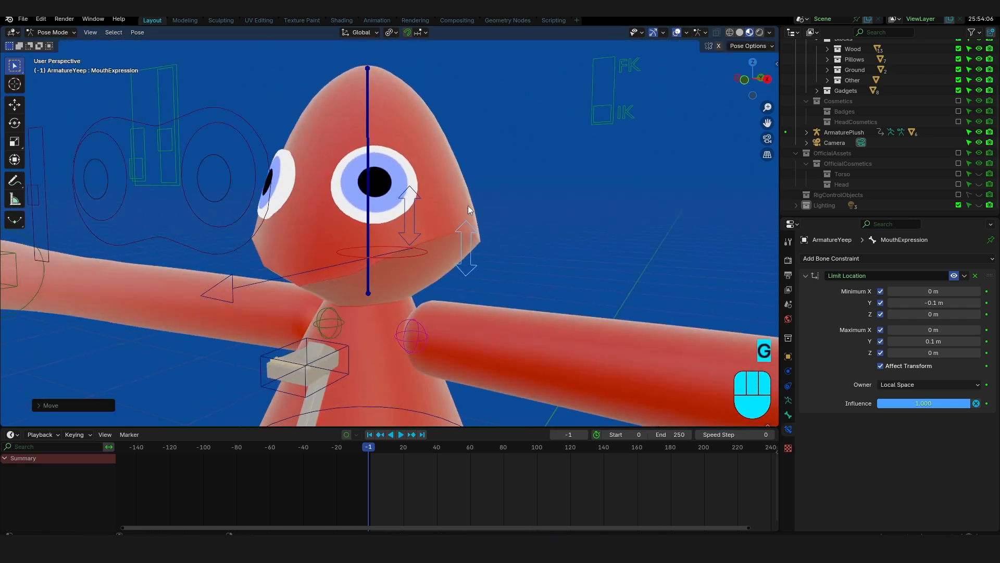
key("alt+g")
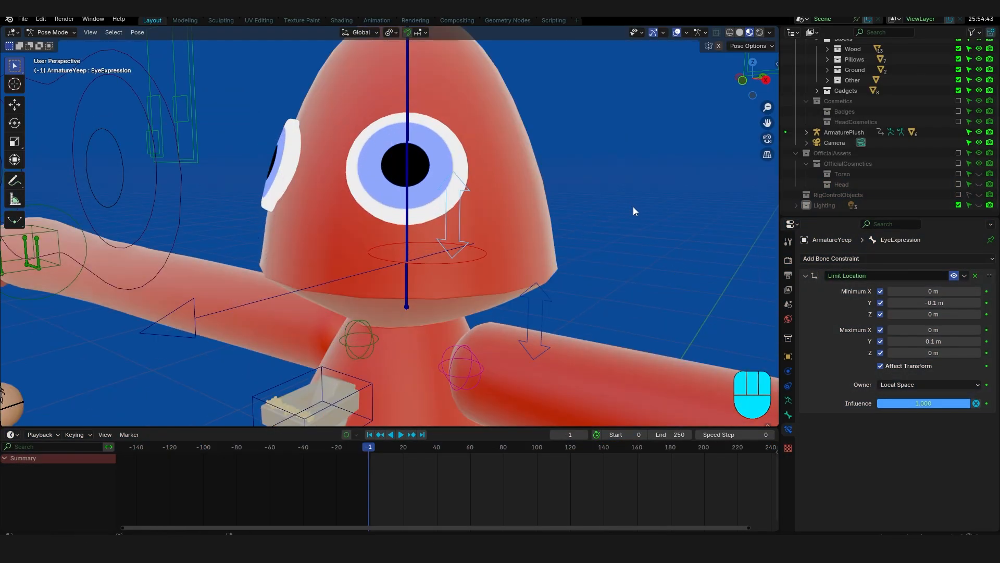
key("s")
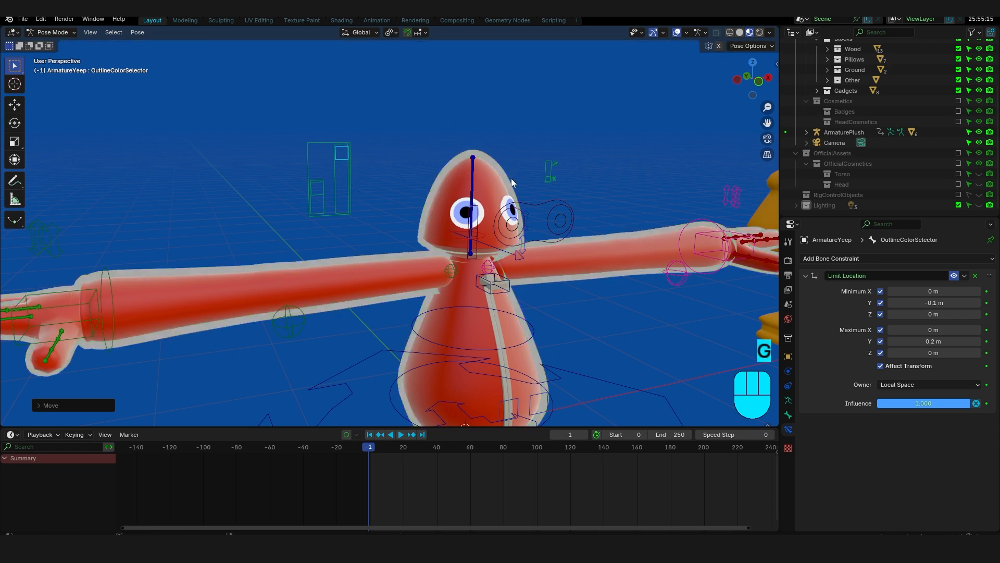
- Move the OutlineColorSelector bone, then inspect the SeekerOutline material in Object Mode
key("ctrl+tab")
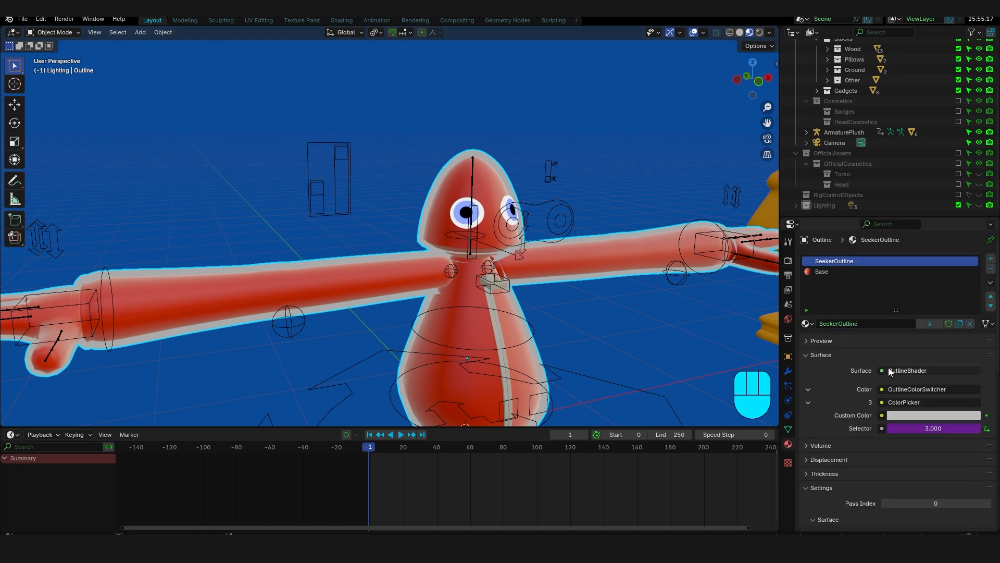
left_click(932, 415)
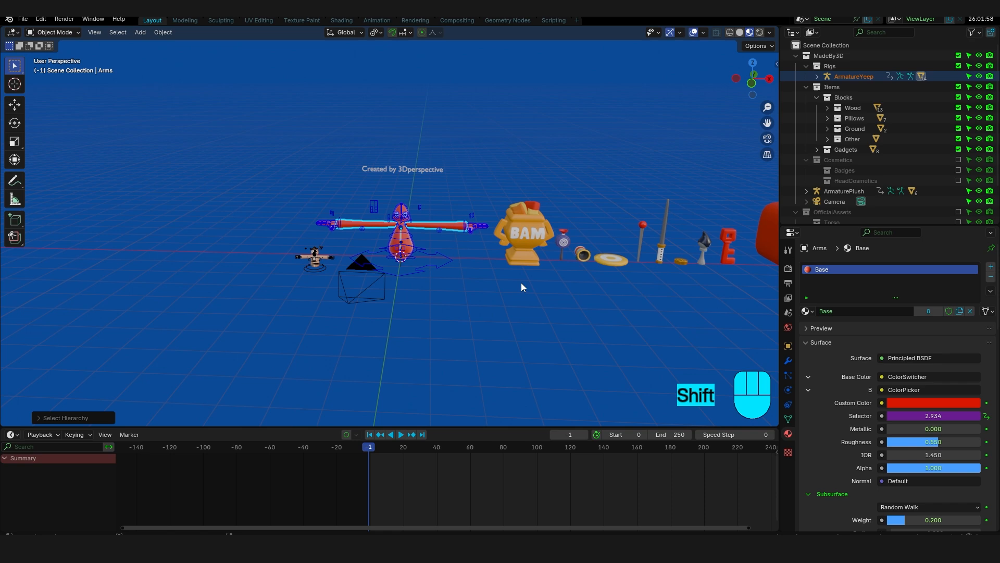
- Duplicate the whole Yeep rig hierarchy and offset the copy's hand control
key("shift+d")
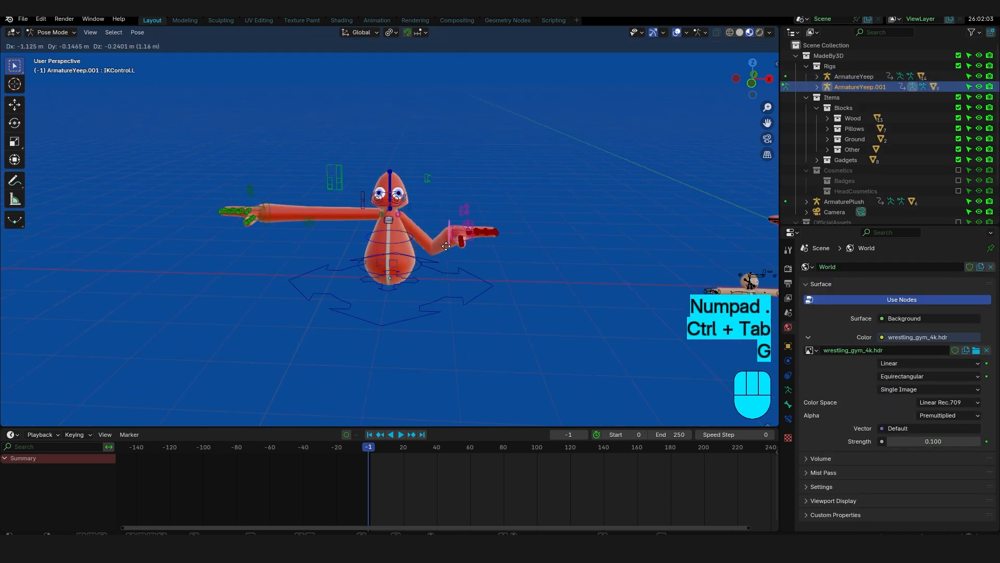
key("shift+Left")
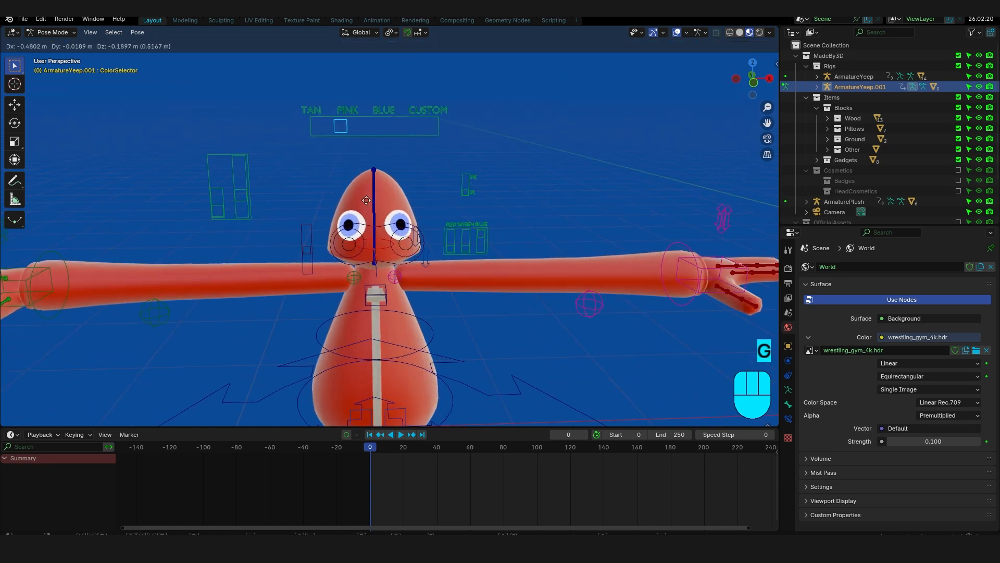
key("Ctrl+Tab")
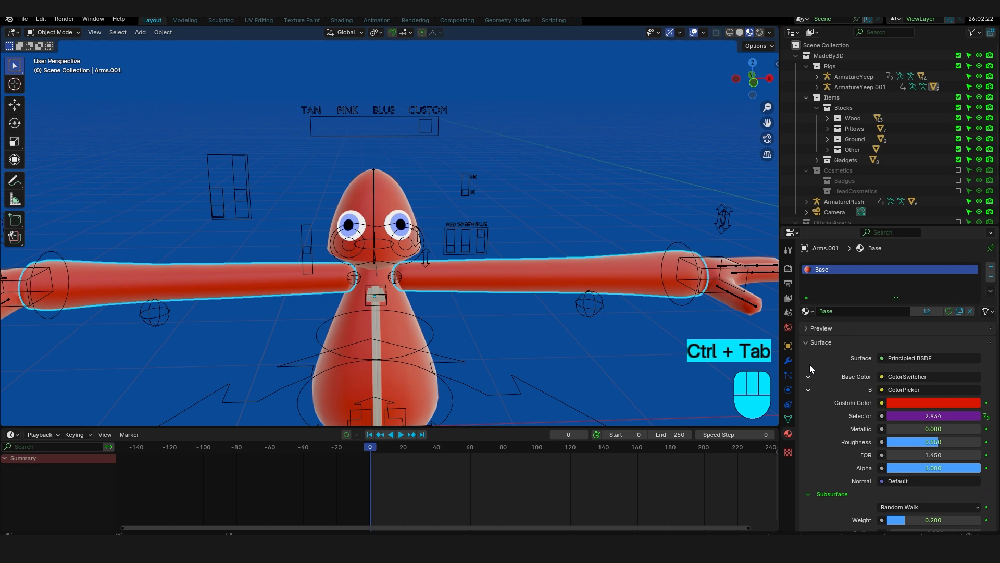
- Assign the Base.001 body material with tan skin colour to the copied Yeep
left_click(807, 311)
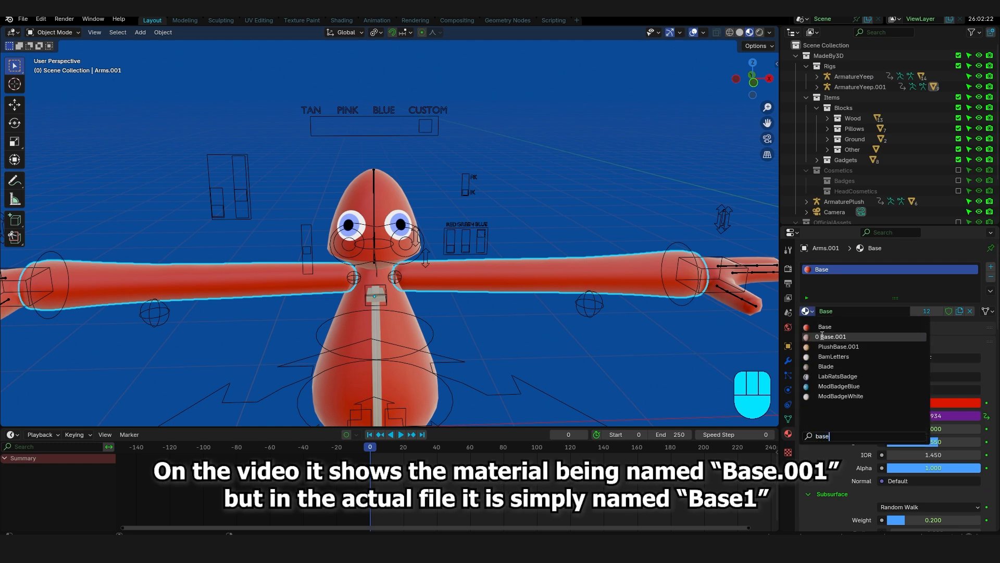
left_click(831, 336)
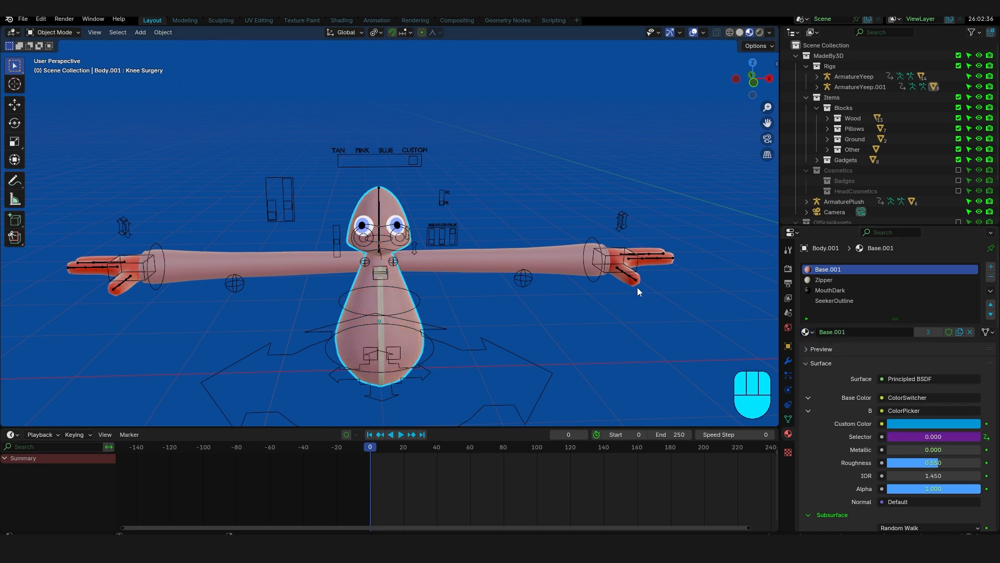
left_click(638, 274)
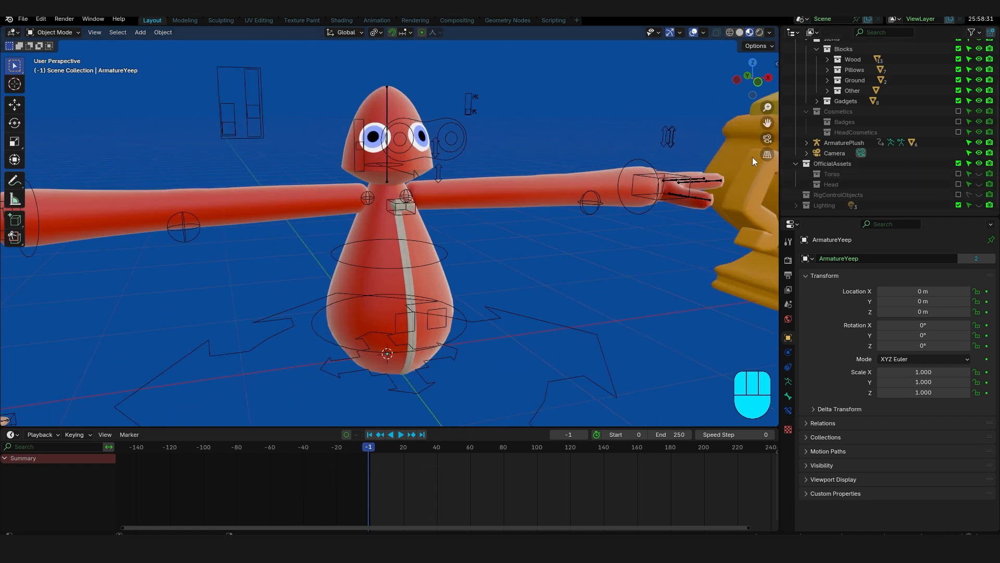
- Enable the OfficialAssets Torso and Head cosmetic collections in the Outliner
left_click(831, 174)
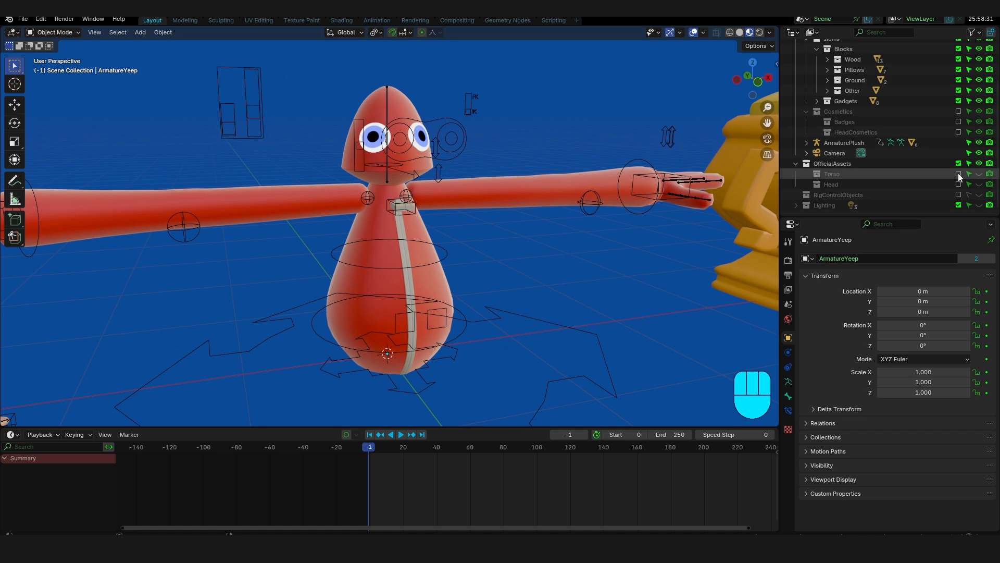
left_click(816, 174)
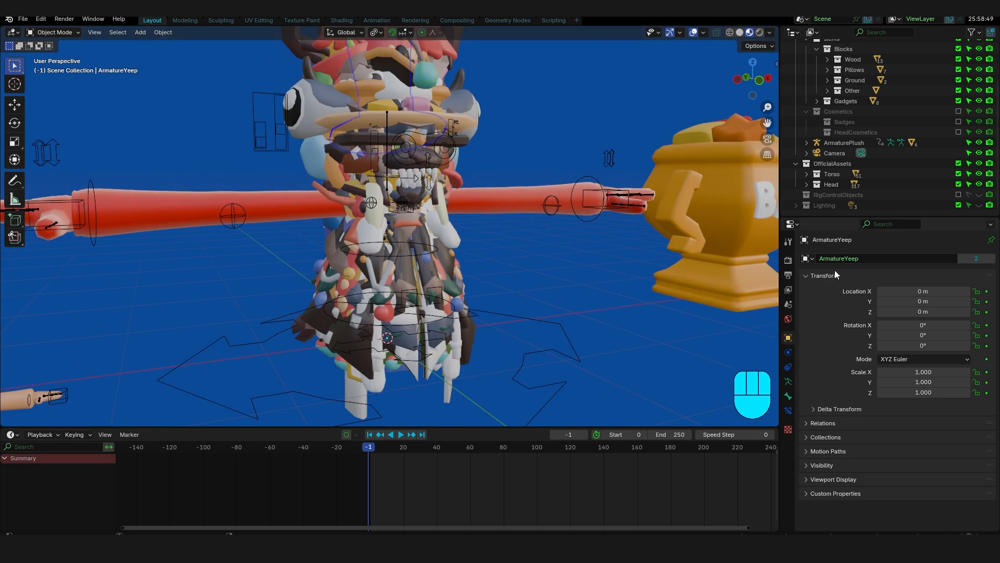
- Filter the Torso cosmetics by 'mobility' and keep only the mobility head piece shown
left_click(822, 174)
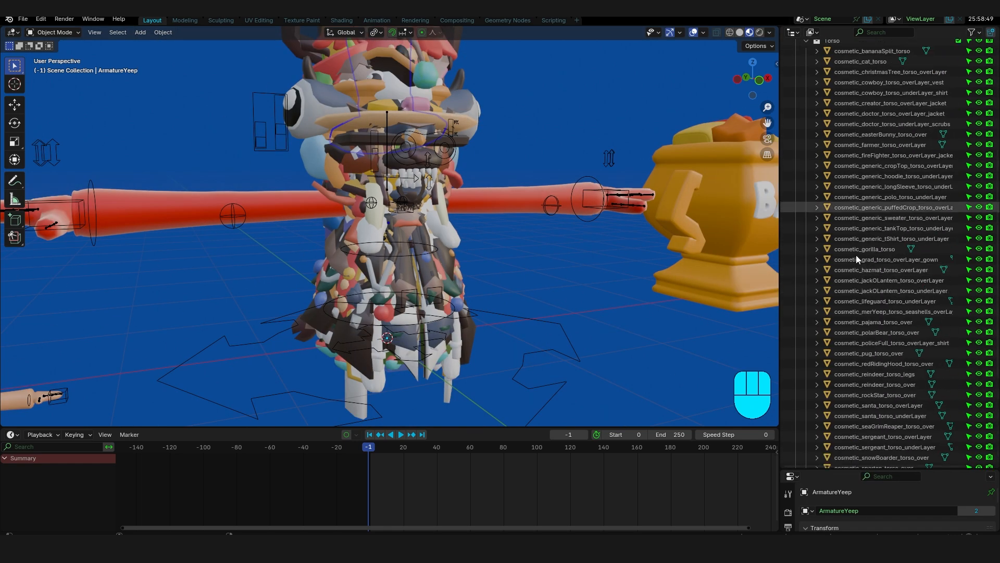
scroll("down", 3)
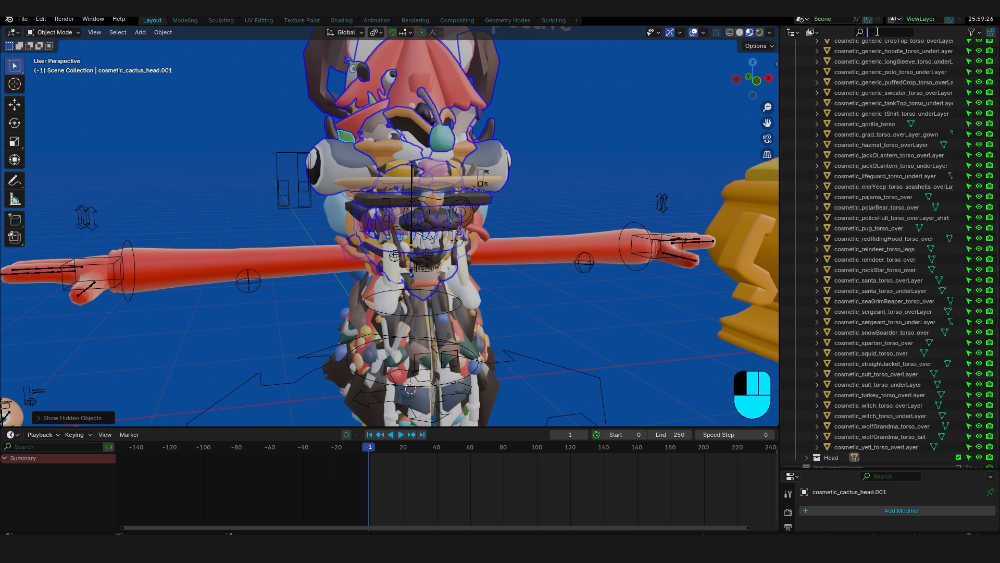
type("mobility")
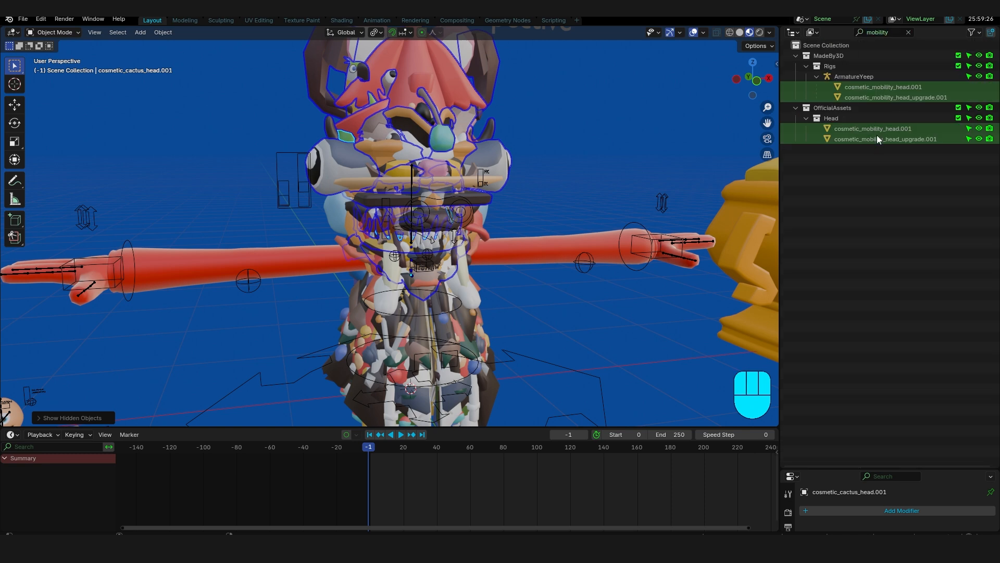
left_click(885, 139)
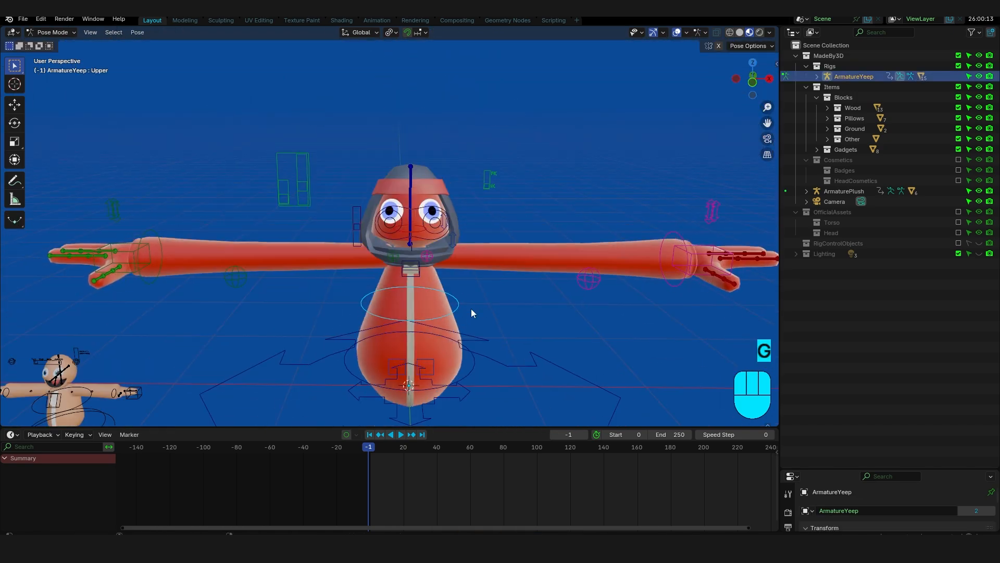
key("ctrl+tab")
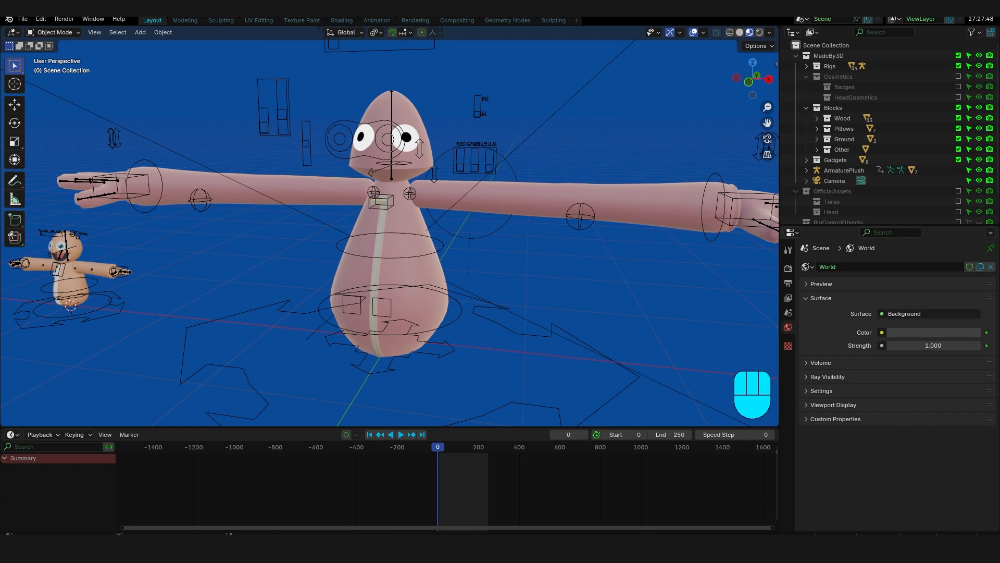
mouse_move(715, 382)
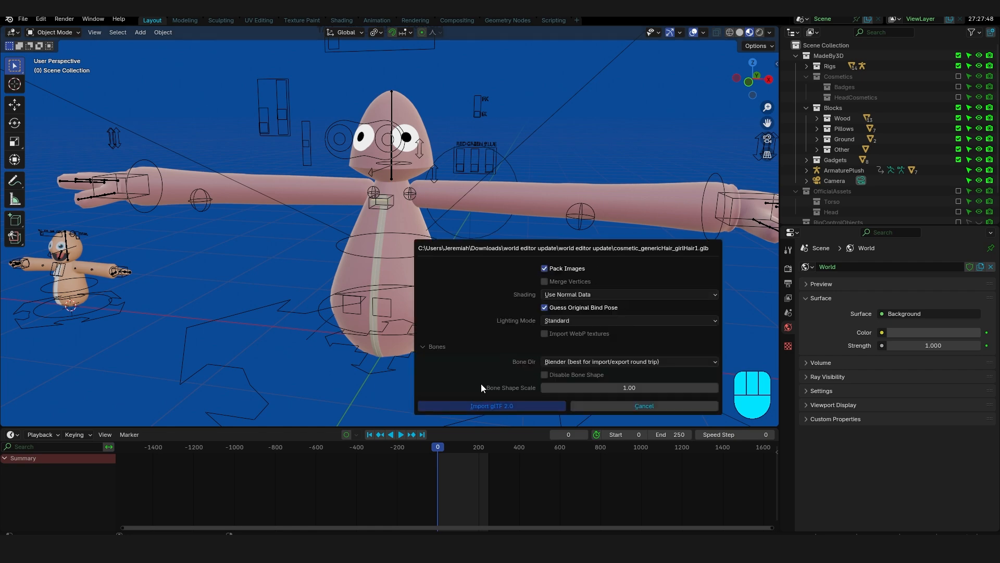
left_click(491, 405)
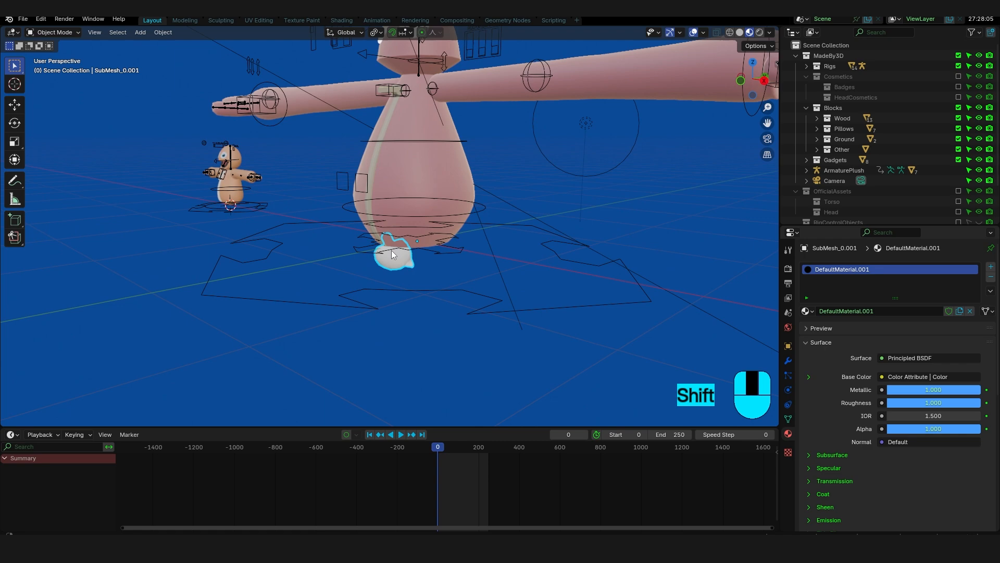
left_click(807, 311)
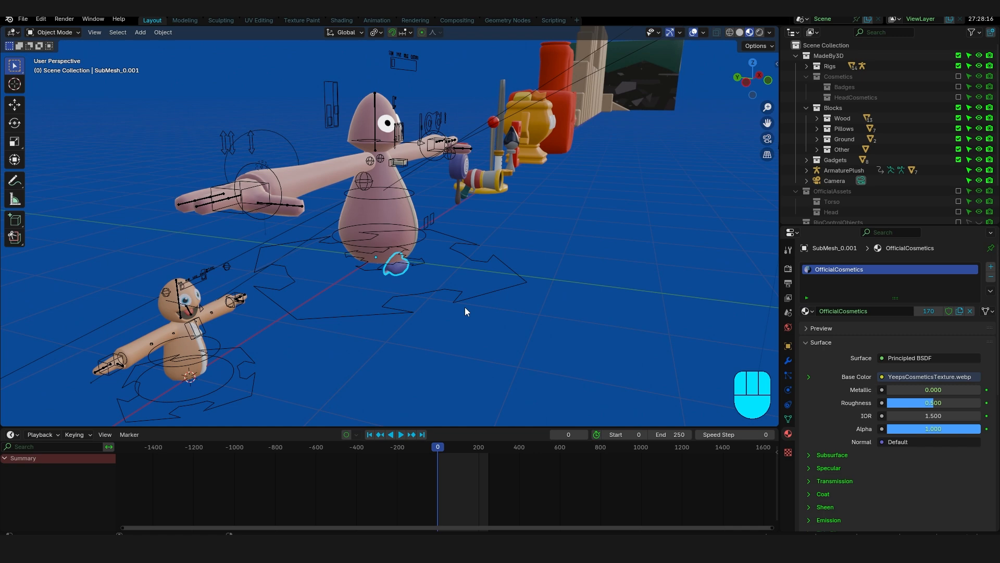
key("r")
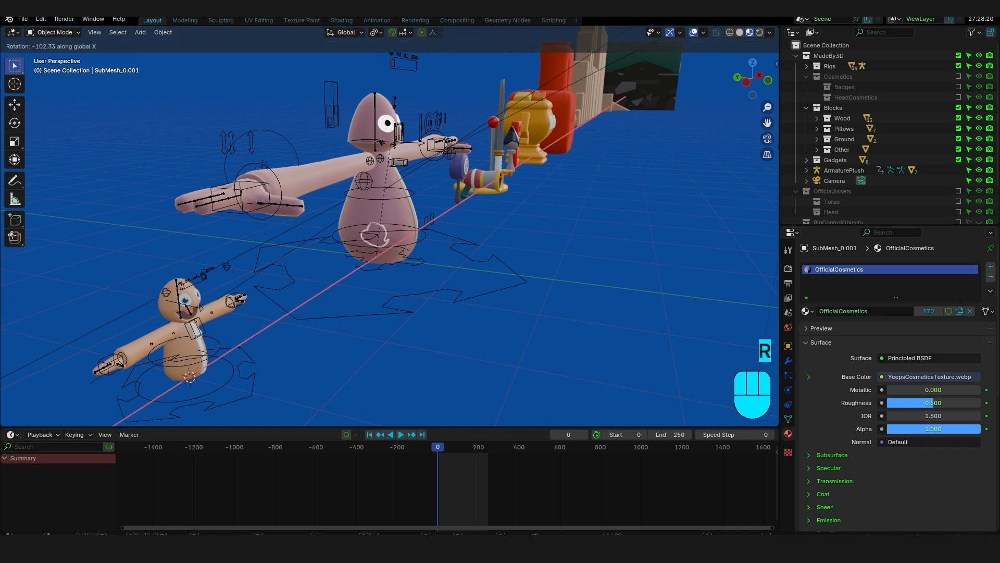
key("r")
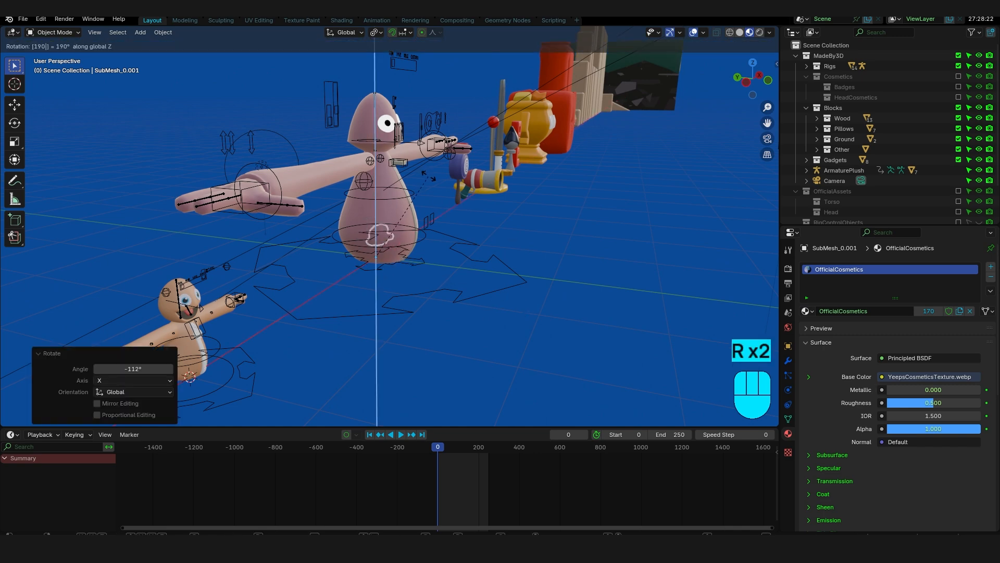
key("s")
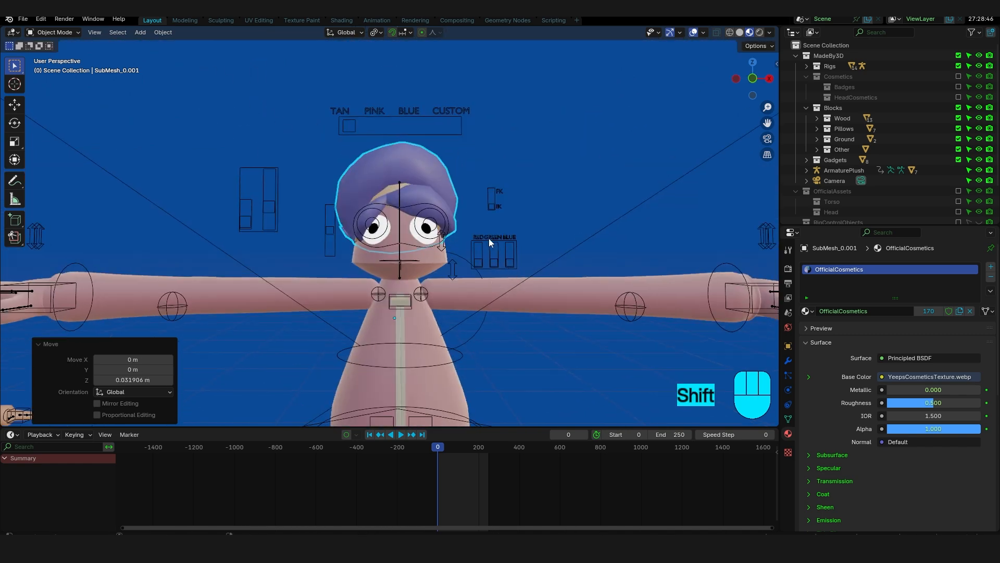
key("ctrl+tab")
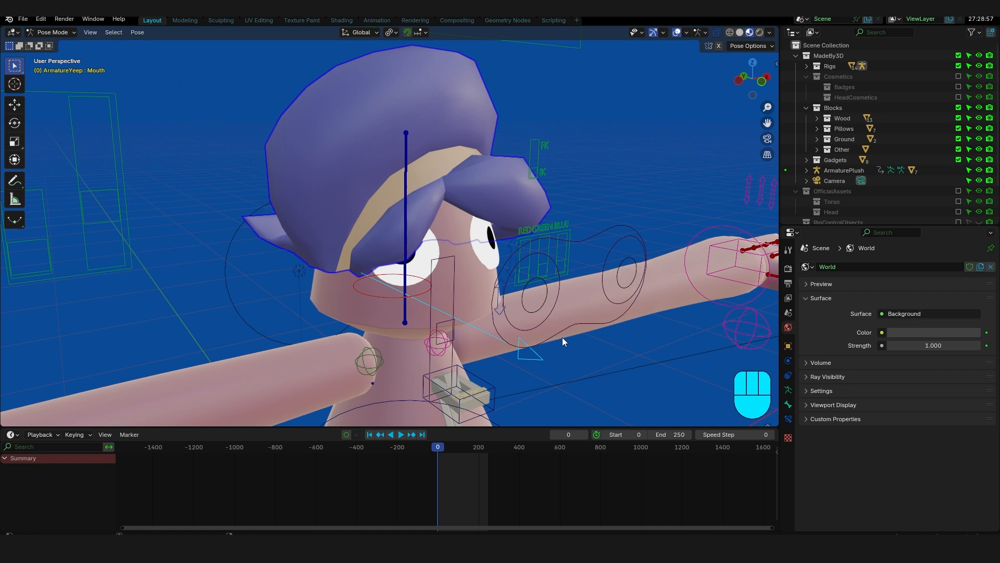
key("ctrl+p")
type("cos")
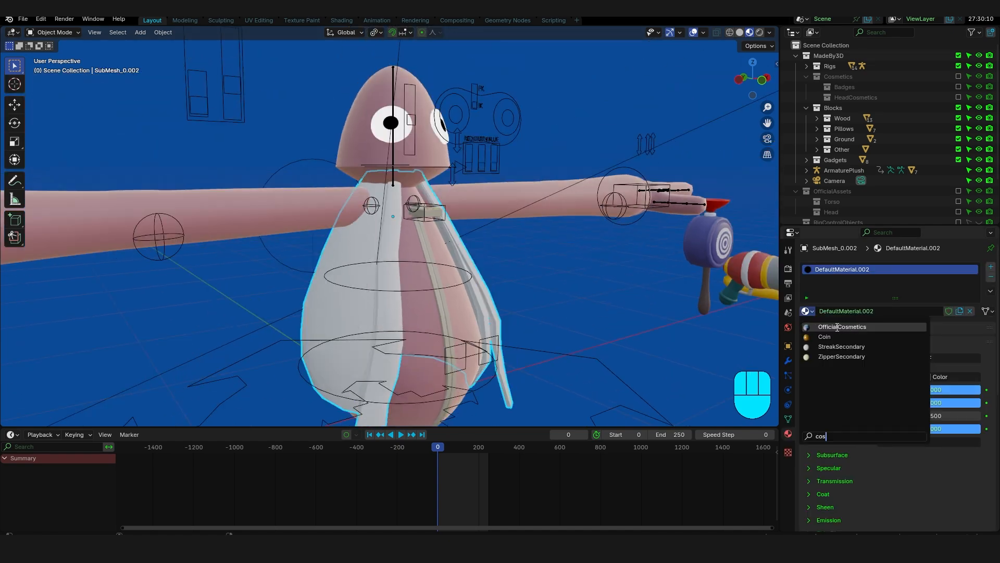
- Assign OfficialCosmetics to the coat mesh and return to posing the Body bone
left_click(842, 326)
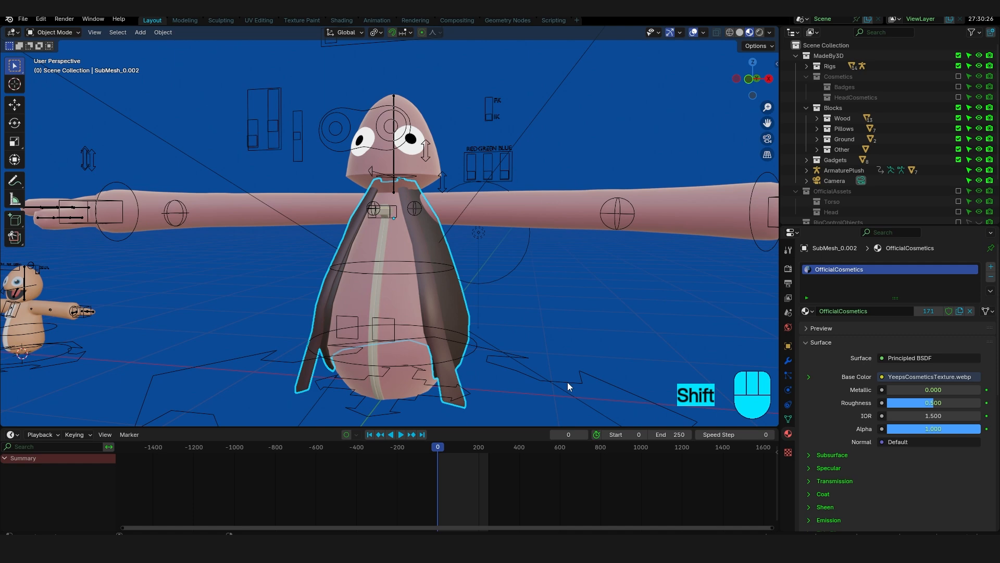
key("ctrl+tab")
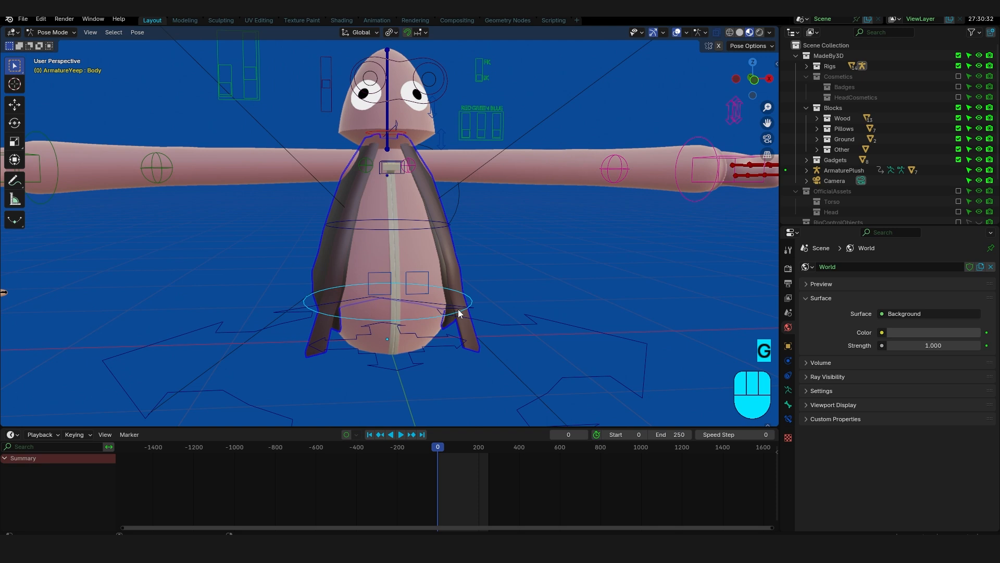
key("ctrl+p")
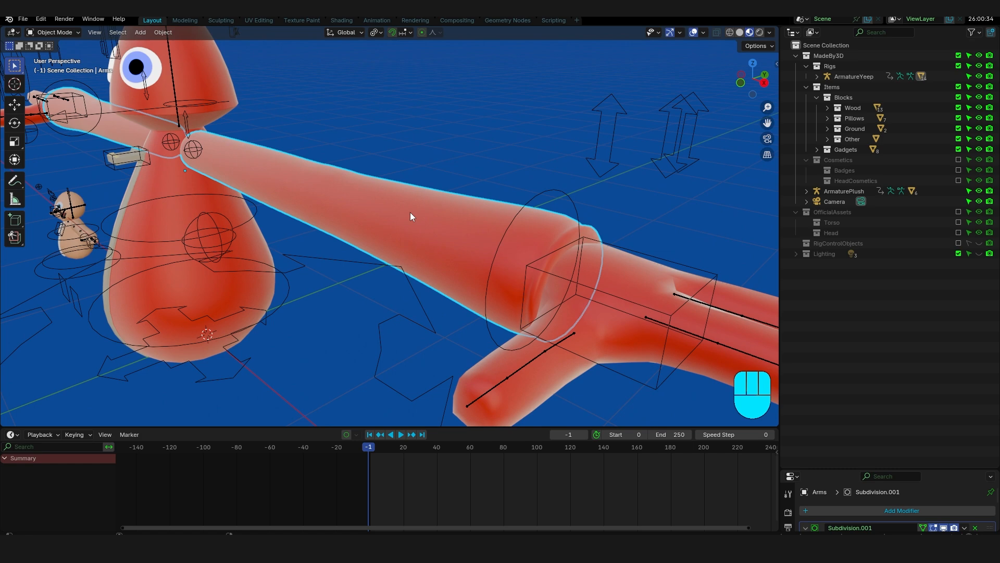
left_click_drag(411, 217, 445, 281)
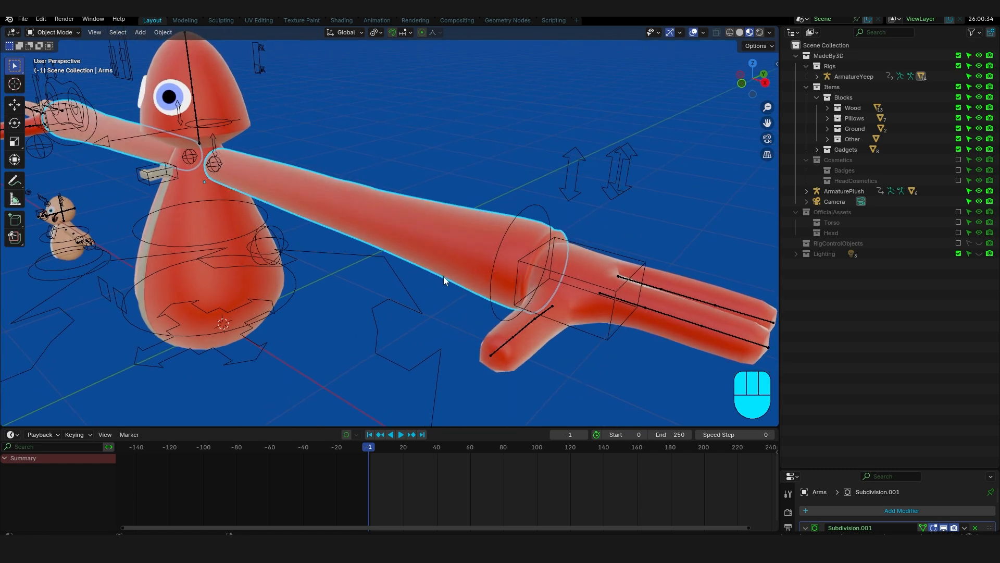
key("shift+d")
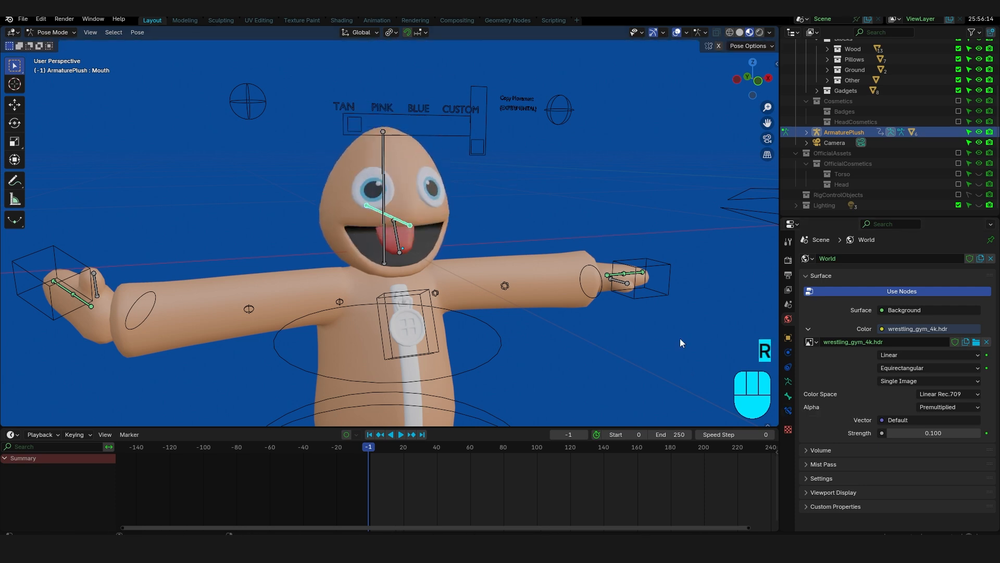
- Move IKControl.R and rotate the right-hand finger bones to spread the fingers
left_click(787, 338)
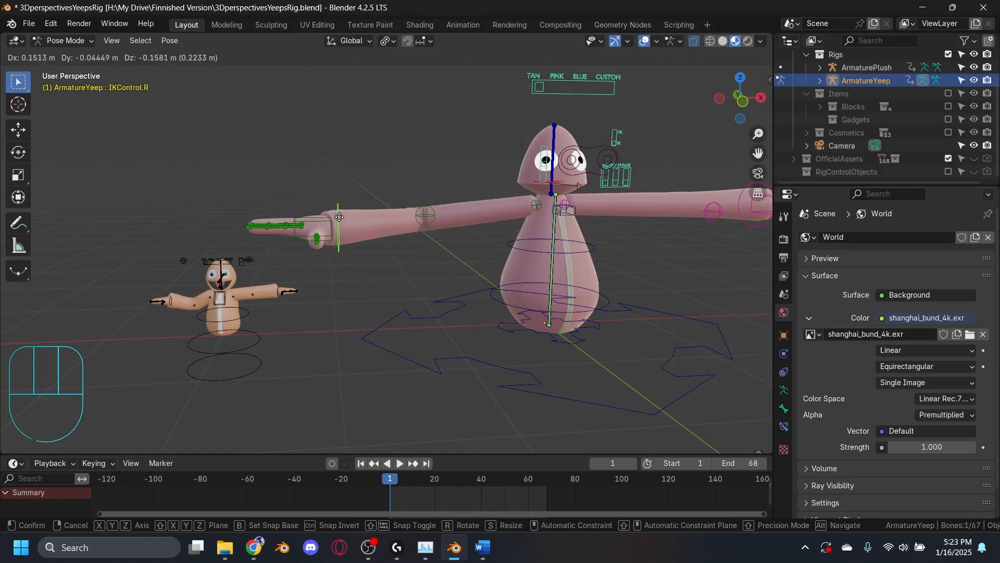
key("r")
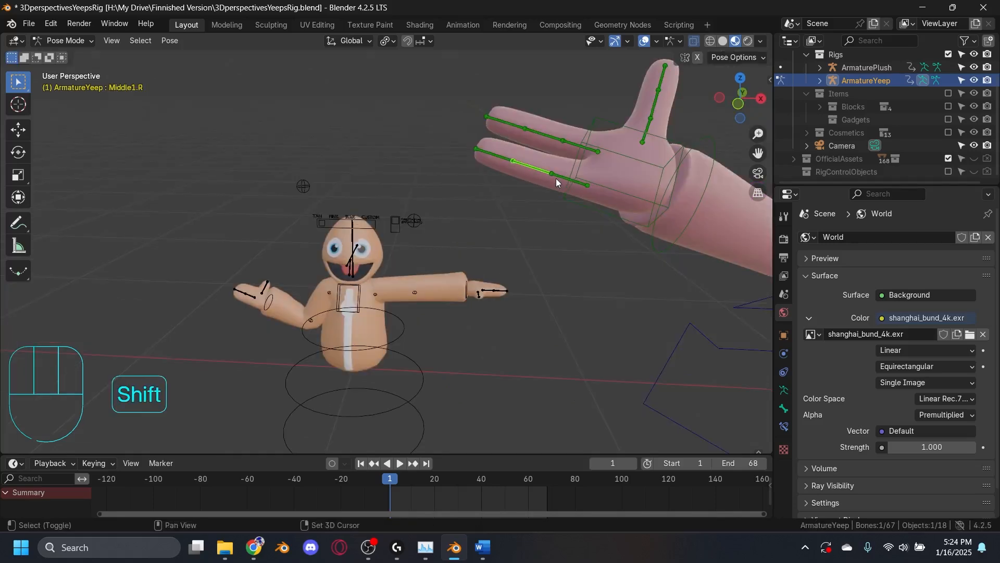
key("r")
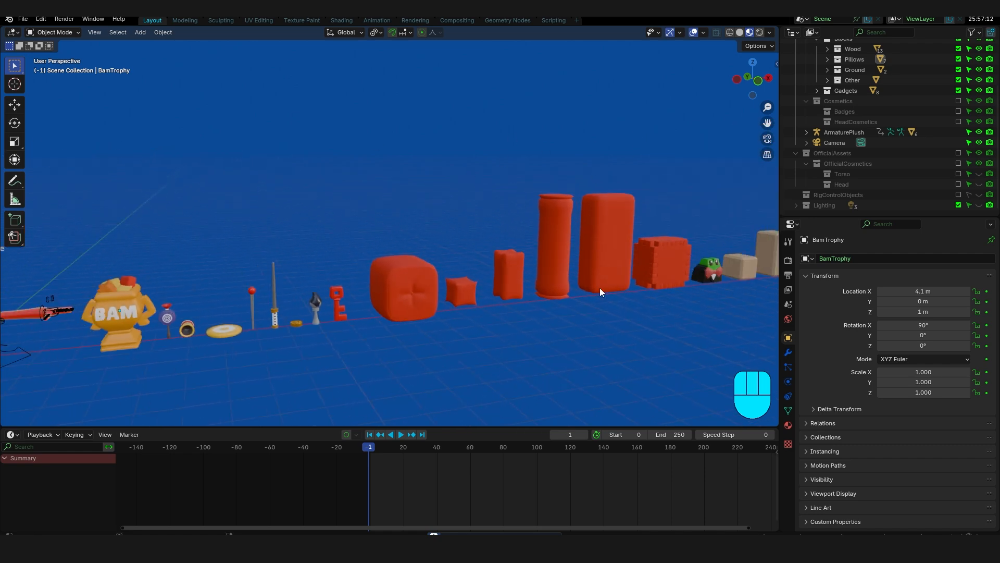
- Duplicate Pillow2x2 and snap the copy two metres up, stacked on the original
left_click(661, 261)
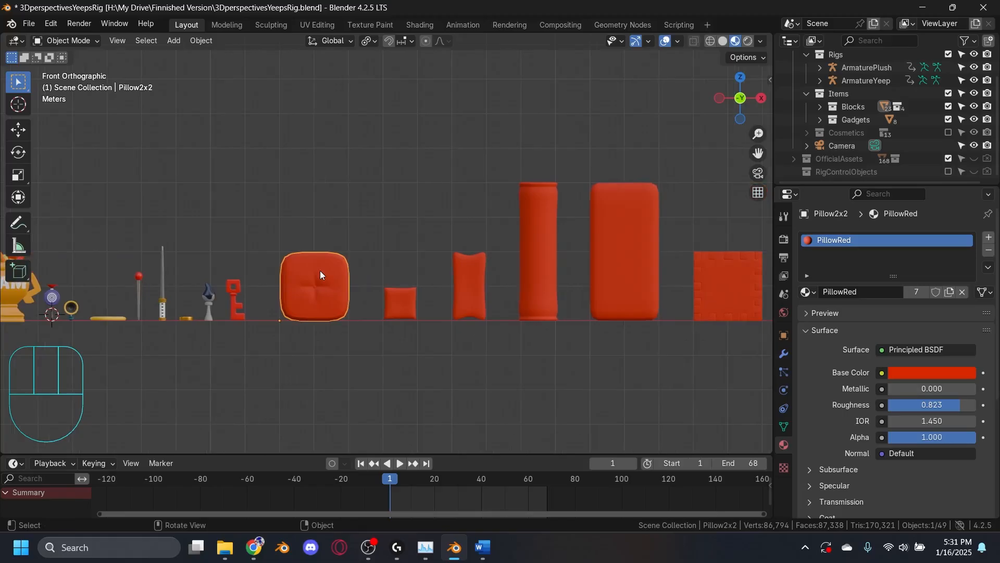
mouse_move(367, 302)
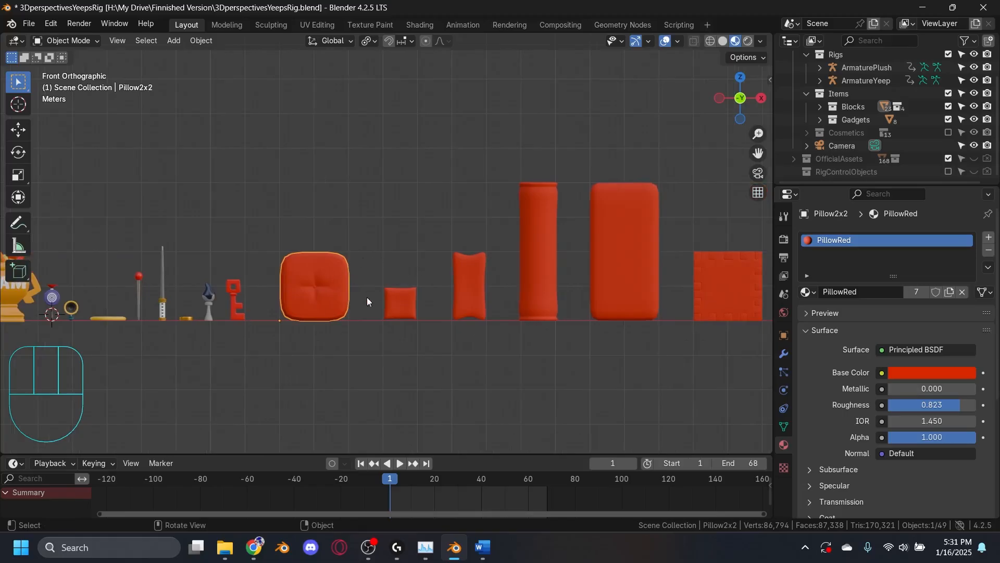
mouse_move(356, 365)
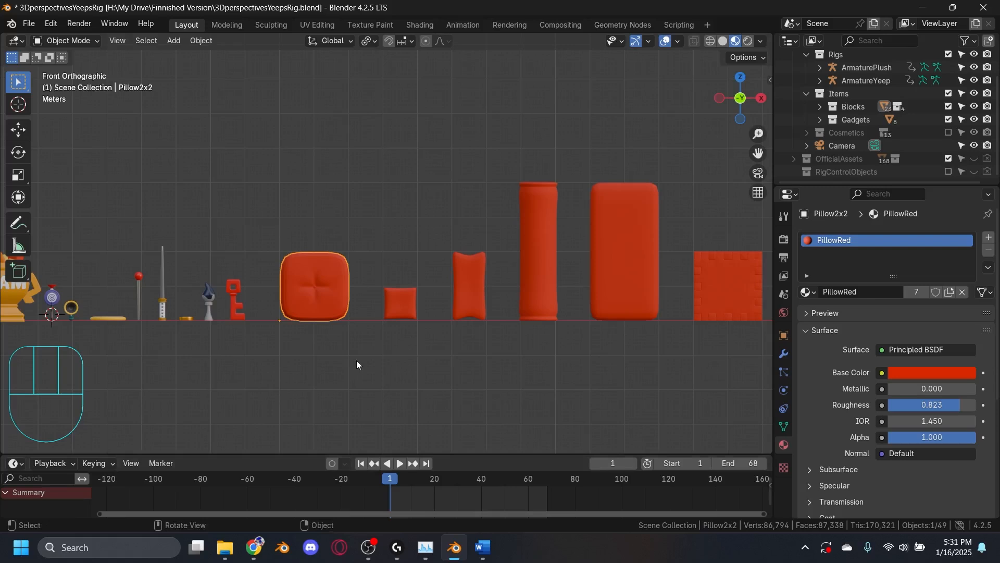
mouse_move(315, 292)
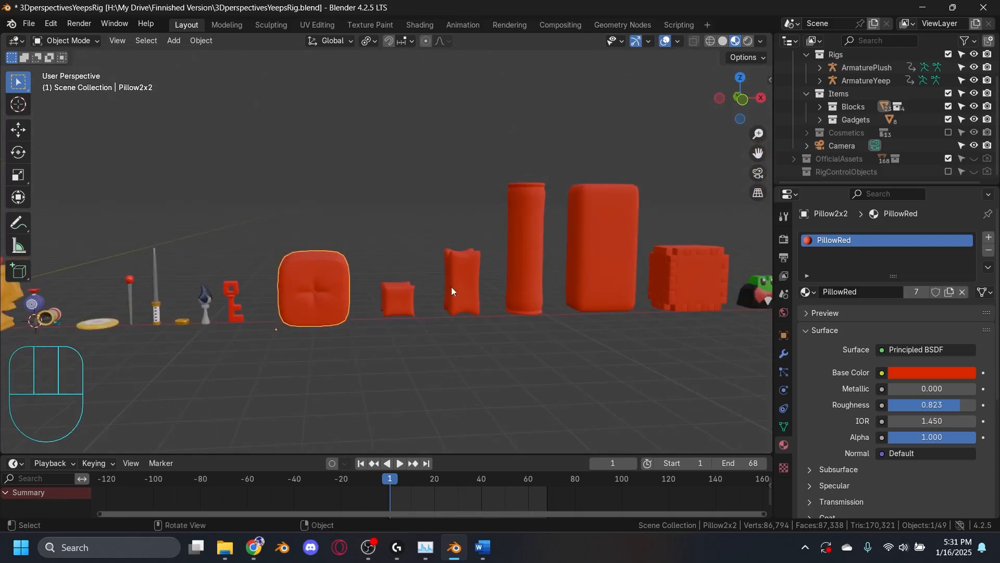
key("shift+d")
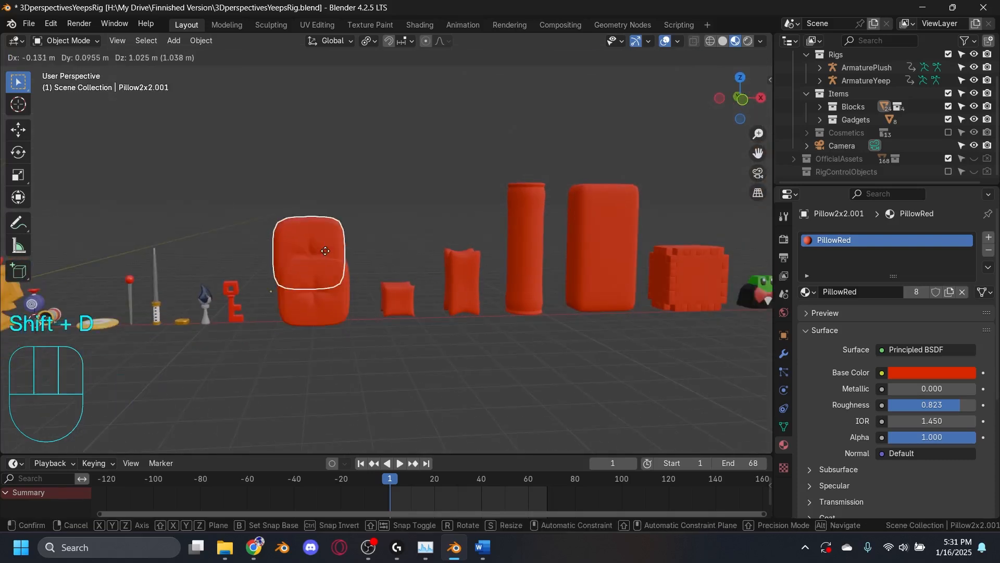
left_click_drag(325, 251, 359, 206)
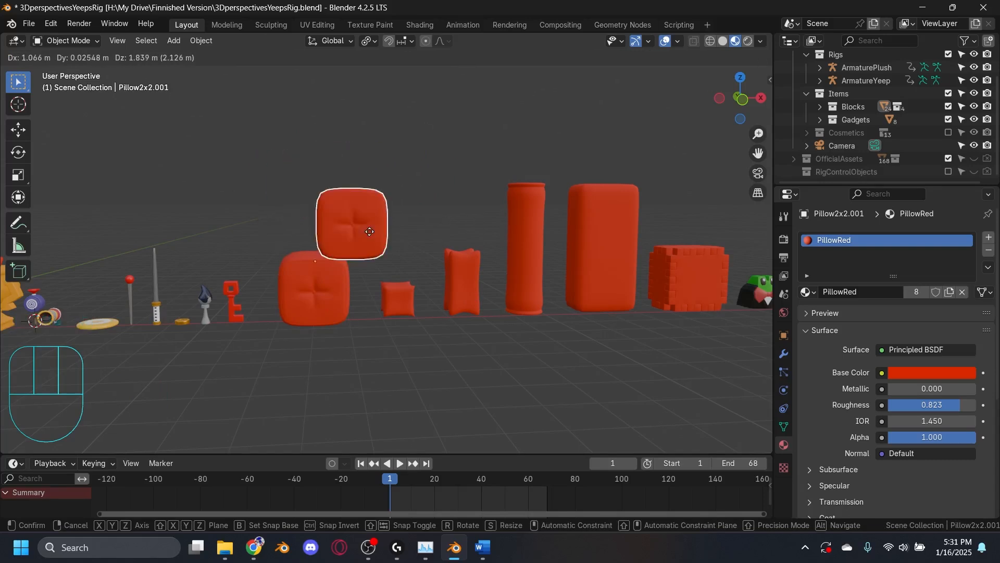
key("ctrl")
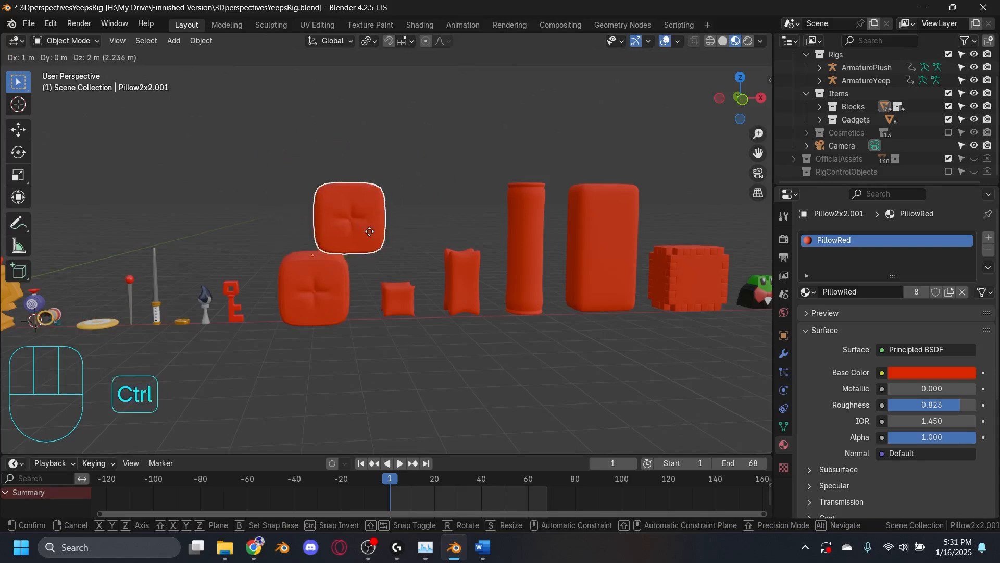
left_click_drag(349, 231, 244, 228)
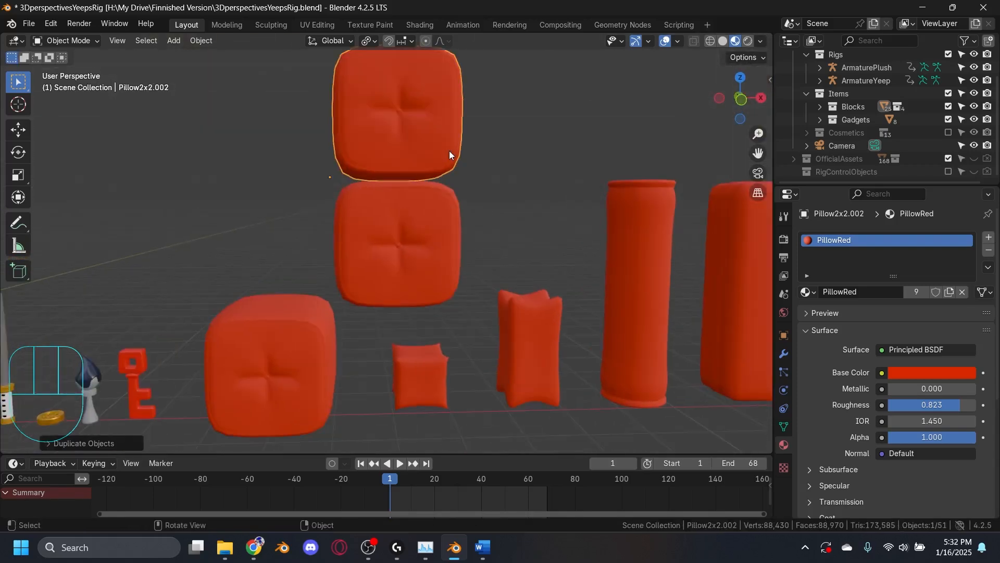
- Duplicate the pillow stack again to extend the red pillow wall
key("Shift+D")
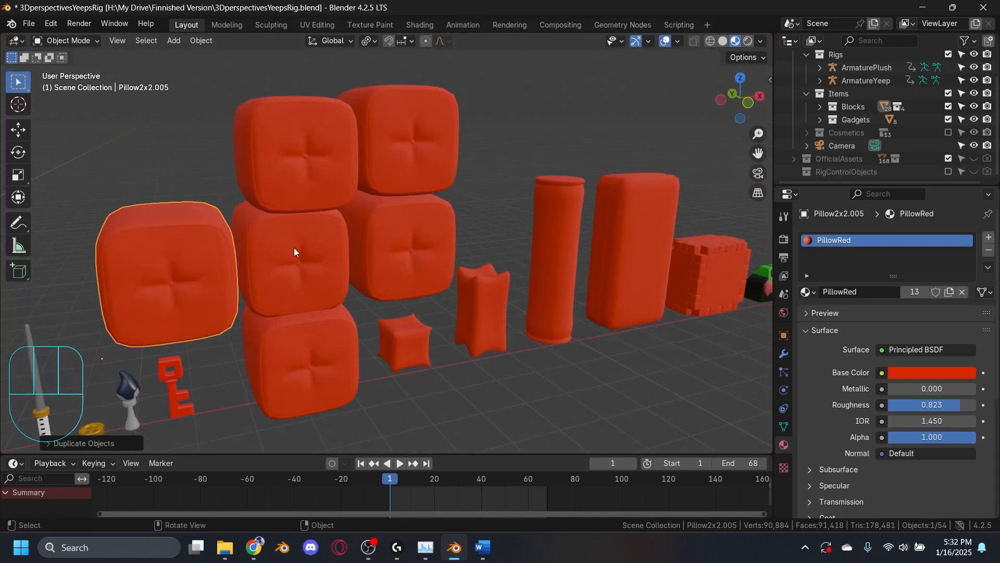
key("Numpad9")
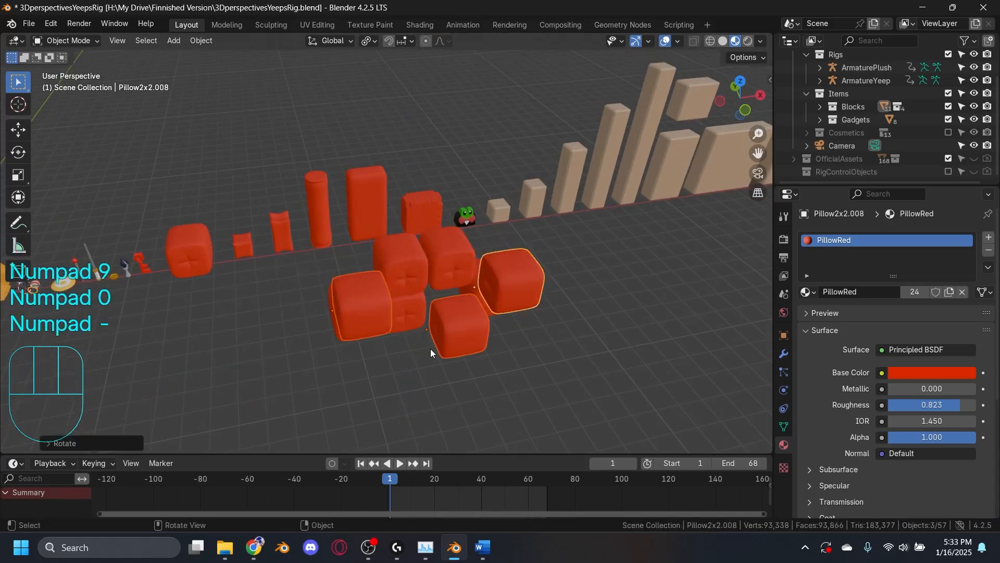
left_click(808, 292)
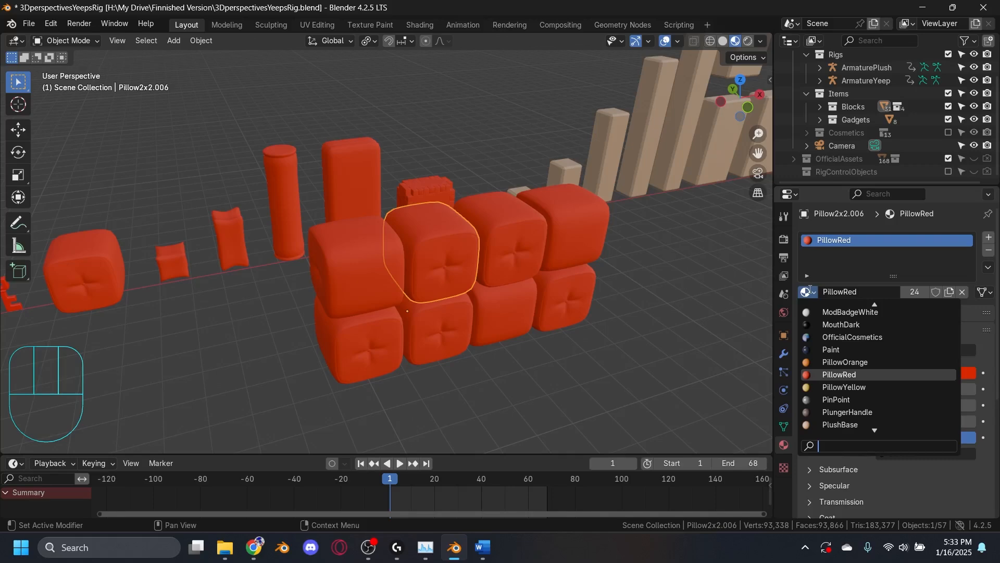
- Recolour wall pillows with PillowOrange, PillowYellow and blue pillow materials
type("pillow")
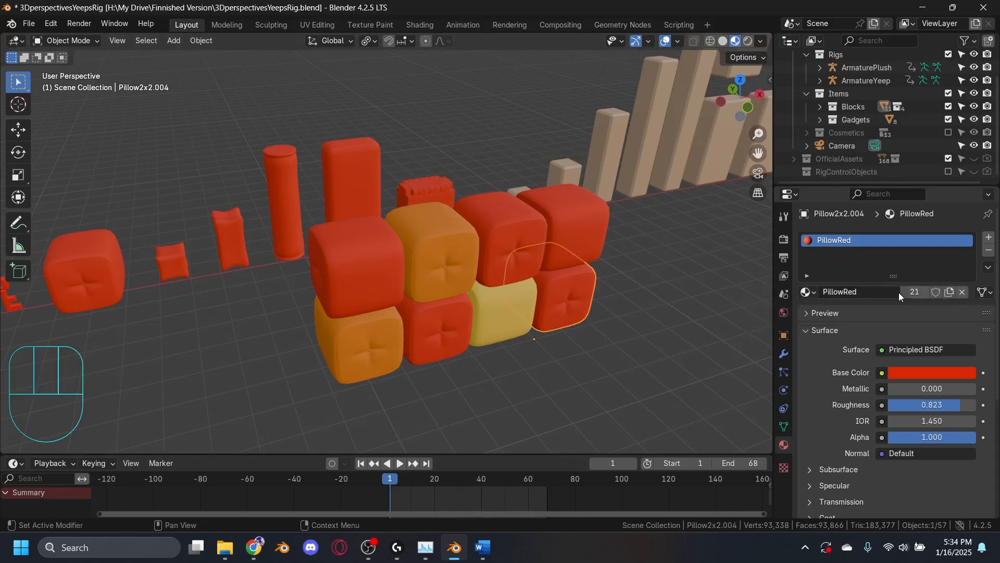
left_click(930, 372)
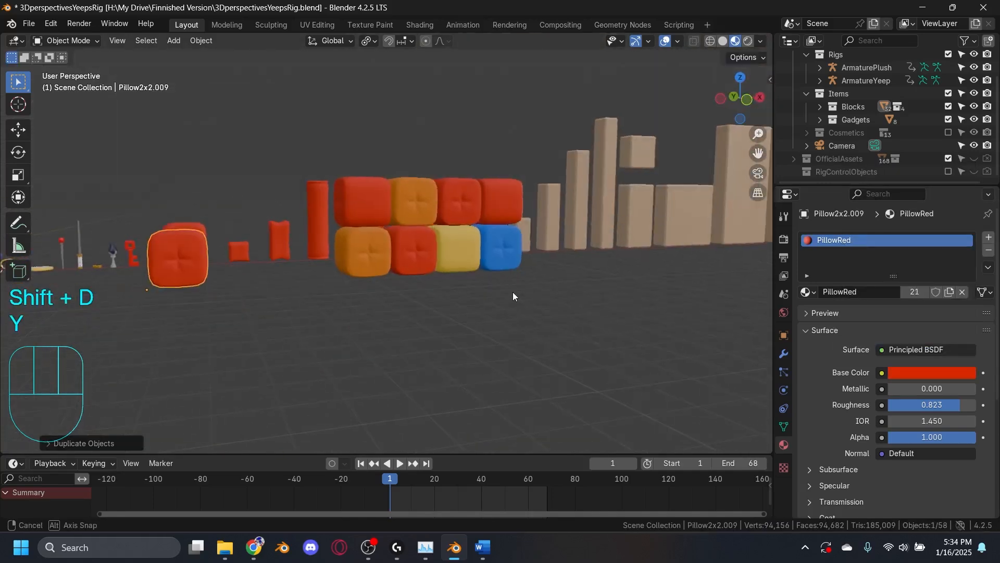
left_click(807, 292)
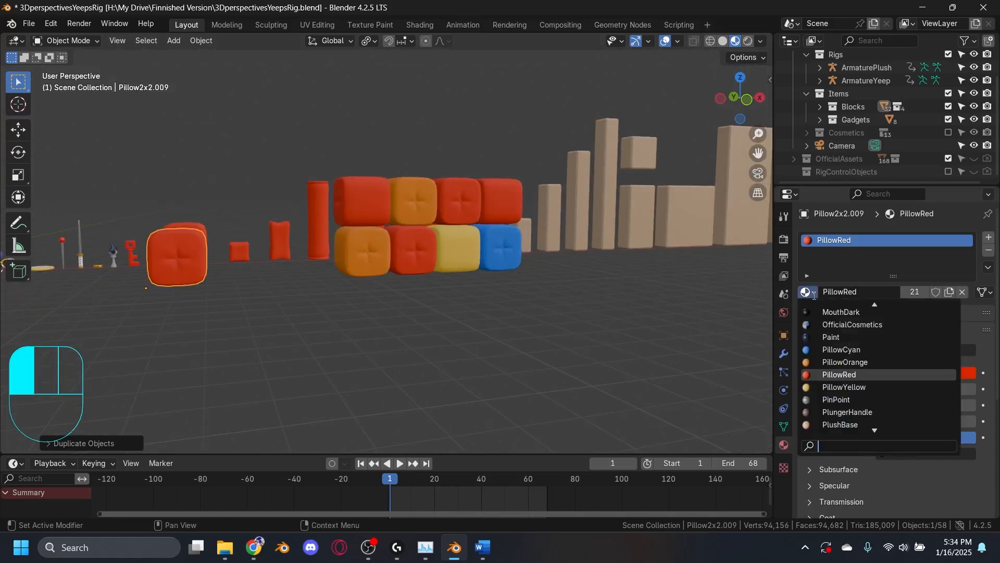
type("pil")
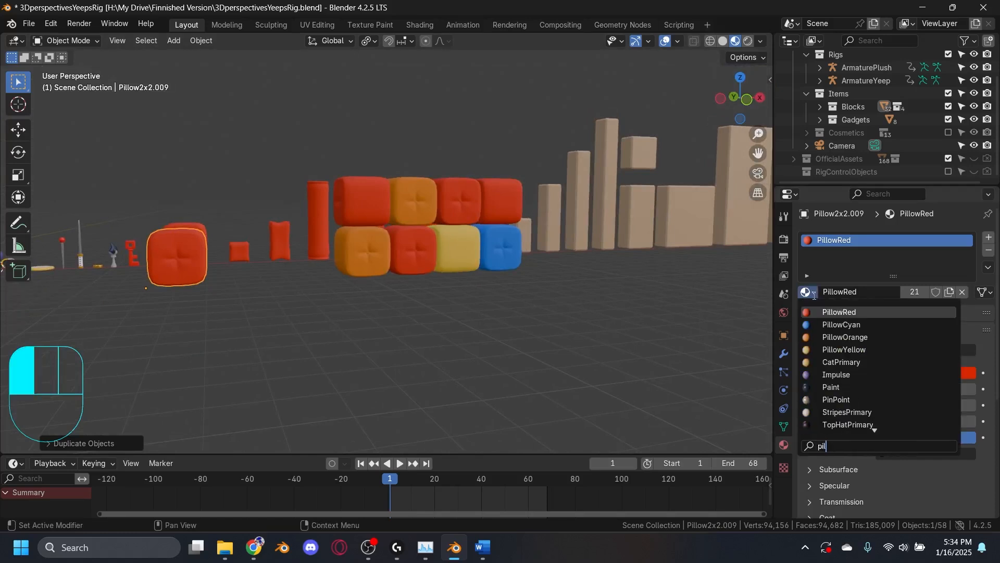
left_click(842, 324)
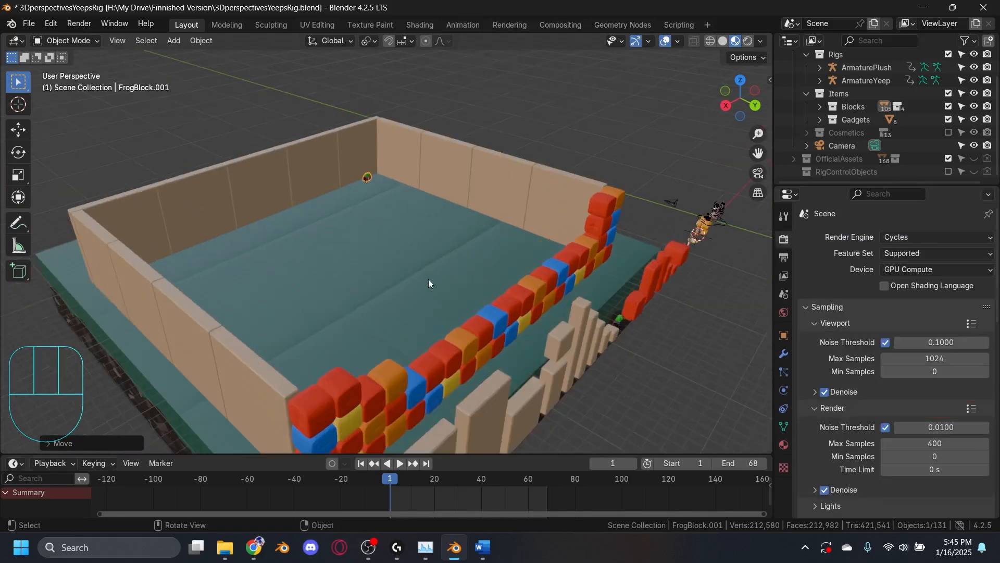
scroll("down", 3)
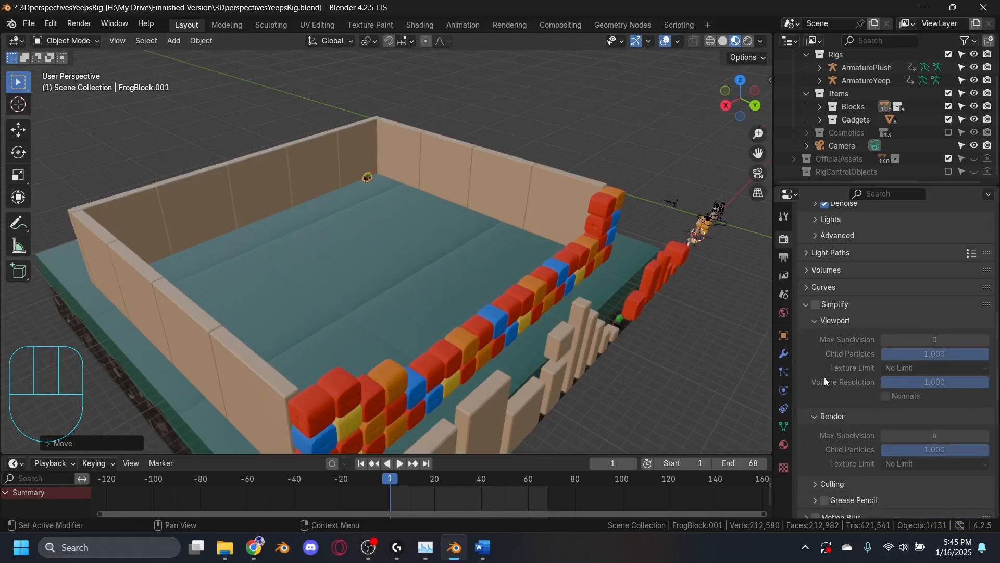
left_click(815, 304)
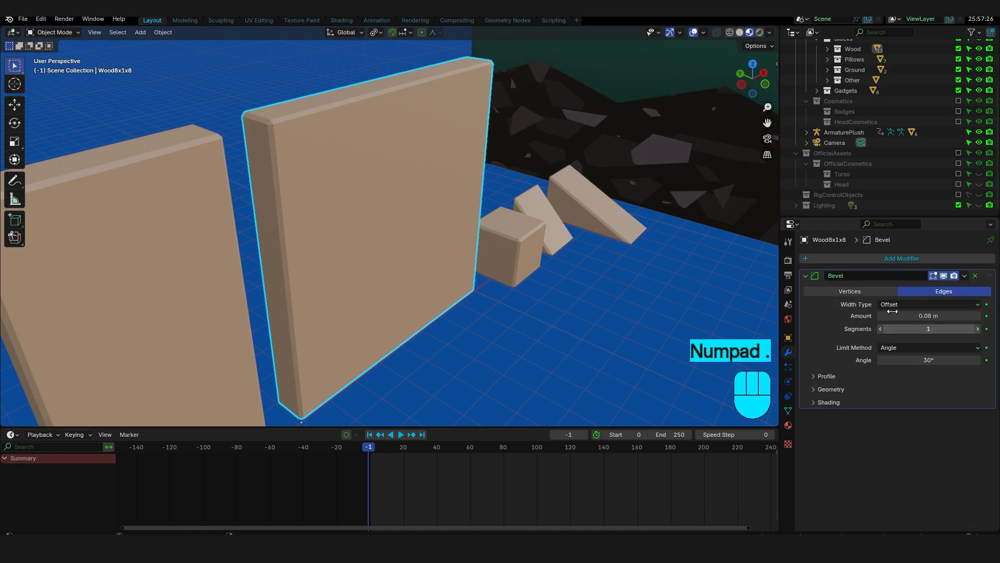
- Change the Bevel modifier's Amount width on the tall wooden board
left_click(928, 314)
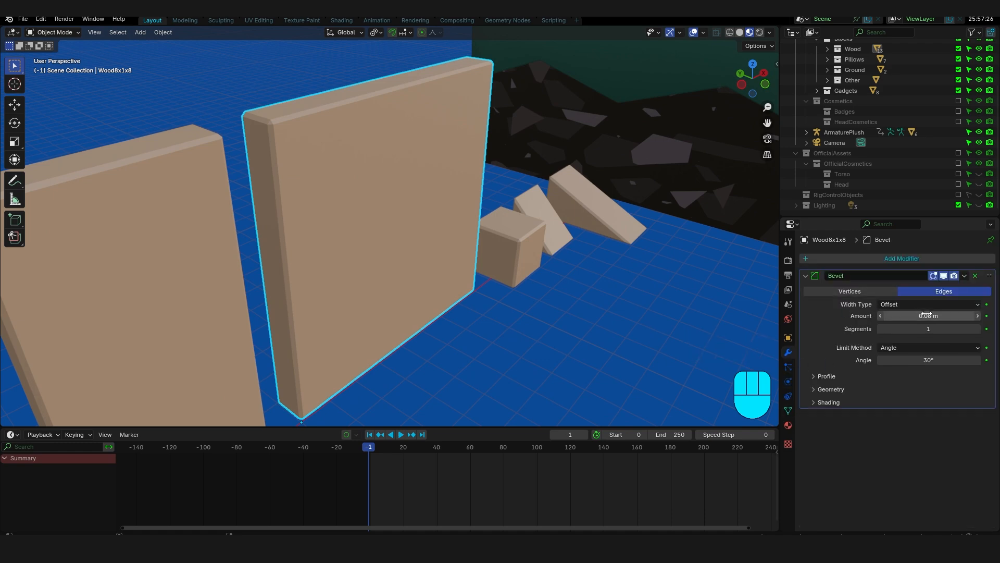
key("shift+d")
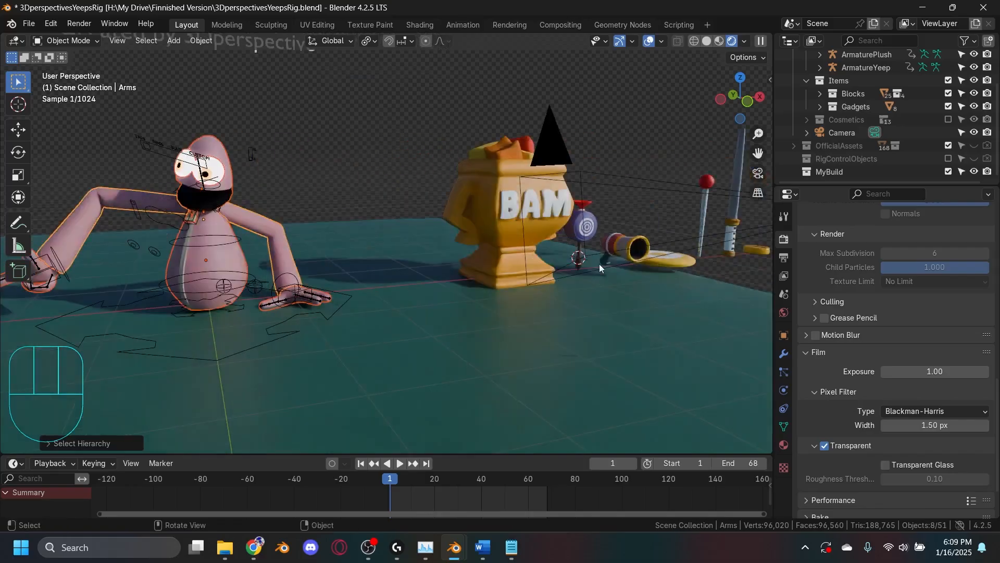
- Duplicate the PelletGun and move the copy under Yeep's left hand
key("ctrl+tab")
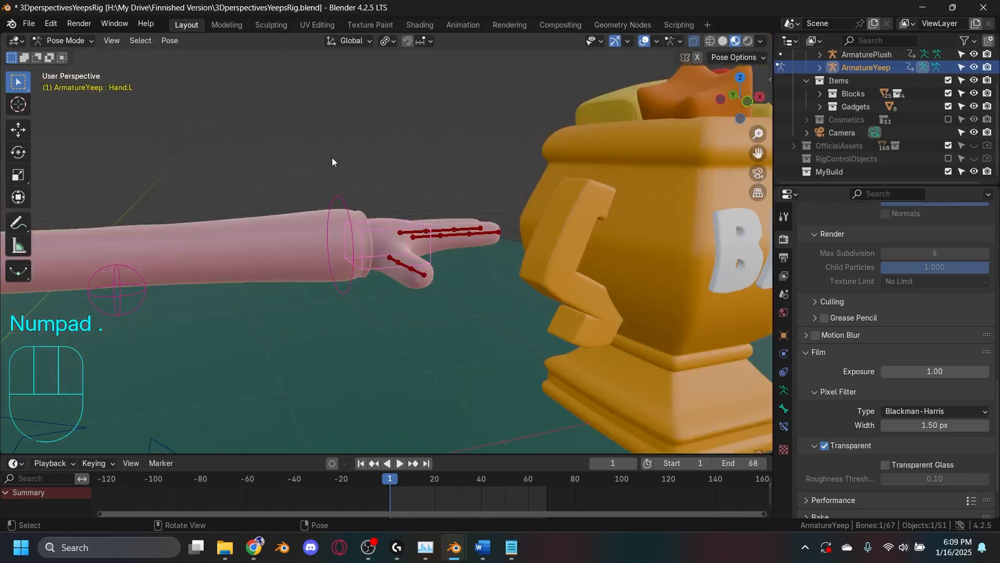
key("Ctrl+Tab")
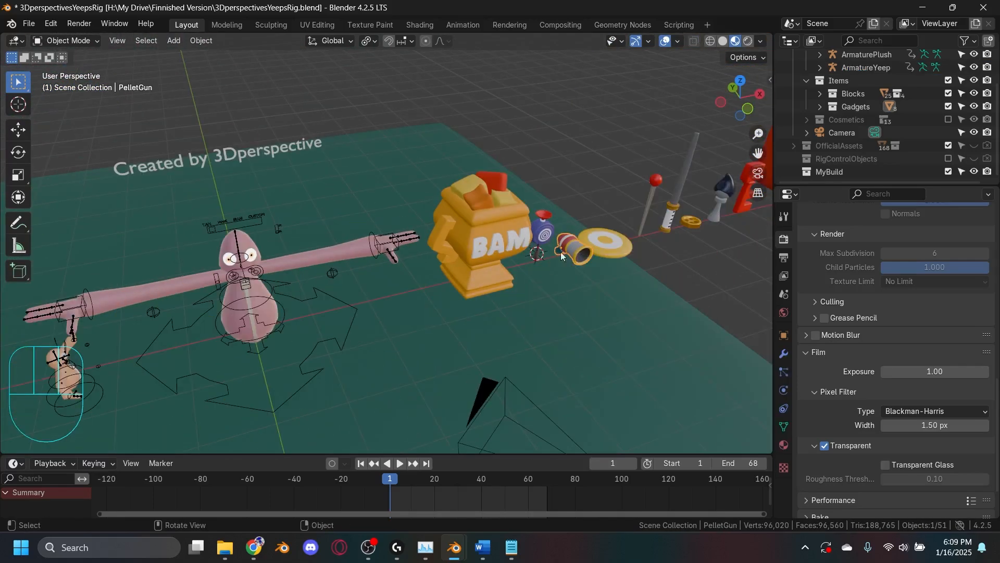
key("shift")
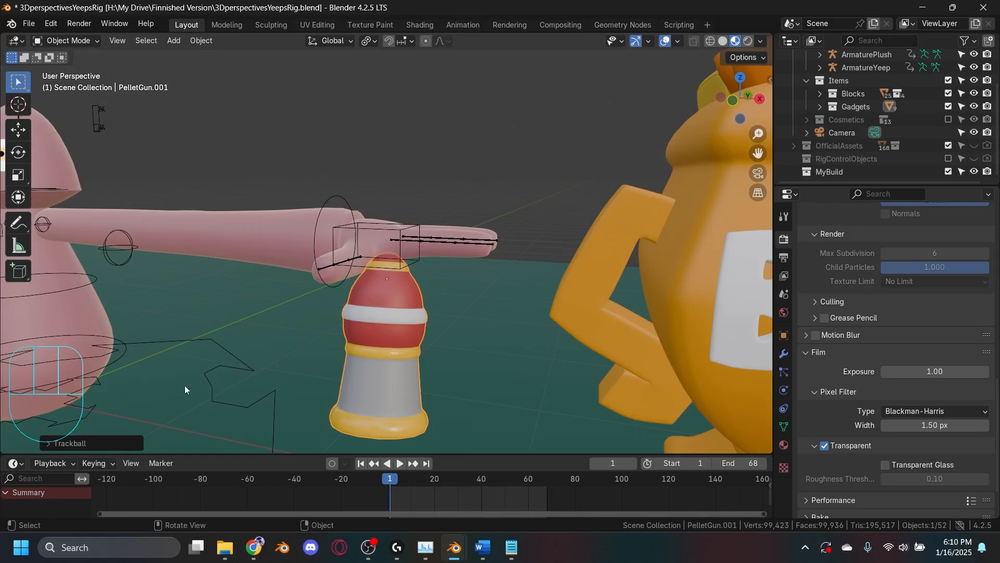
- Parent the pellet gun copy to the armature's Hand.L bone via Ctrl+P > Bone
key("shift")
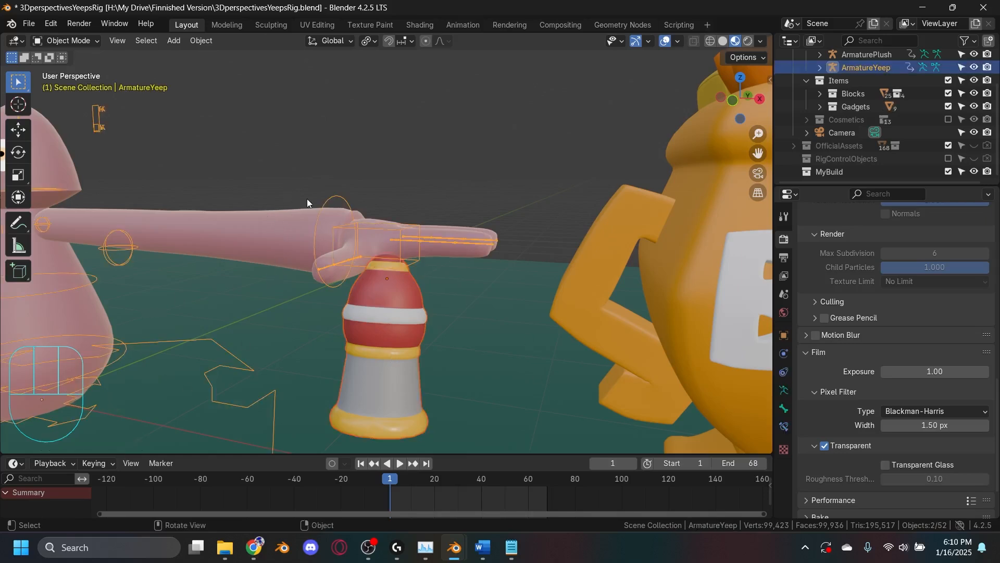
key("ctrl+p")
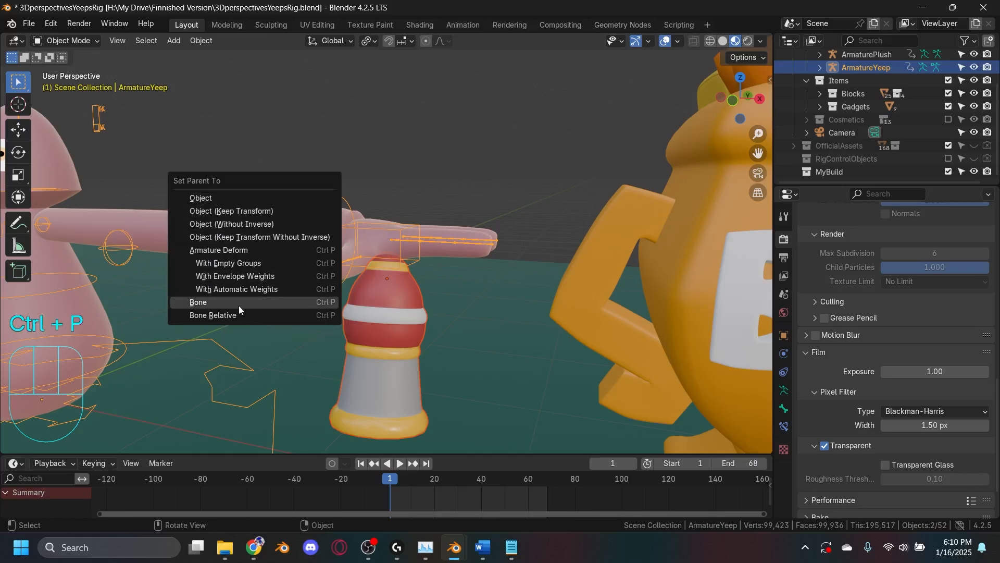
left_click(198, 303)
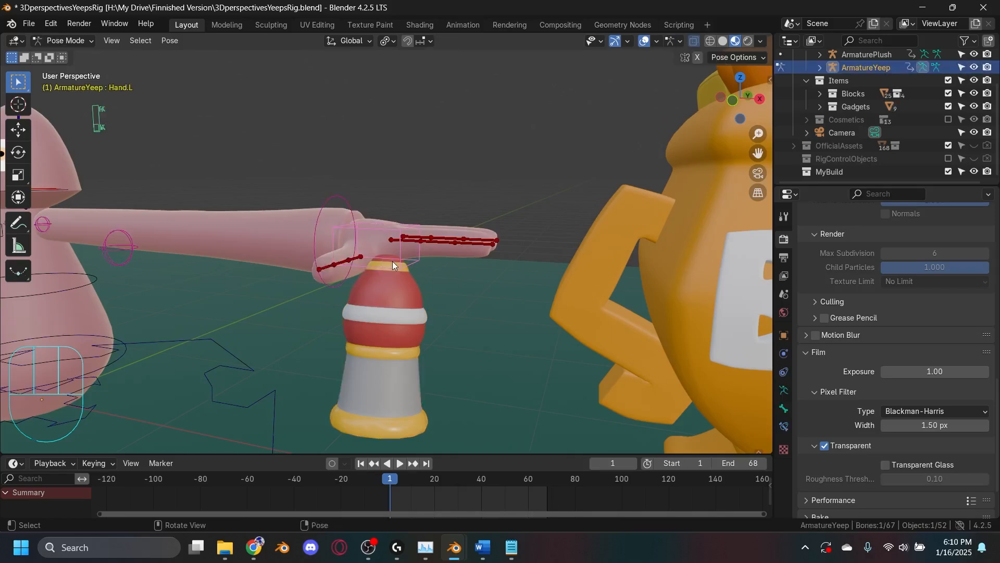
mouse_move(331, 206)
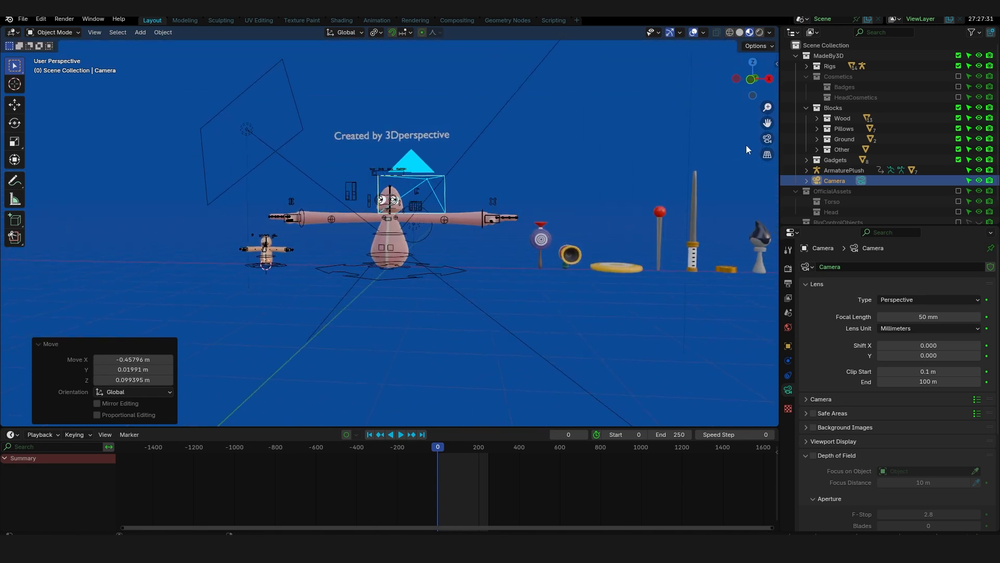
- Set the camera to 30 mm focal length and fly it in to frame Yeep's head
key("KP_0")
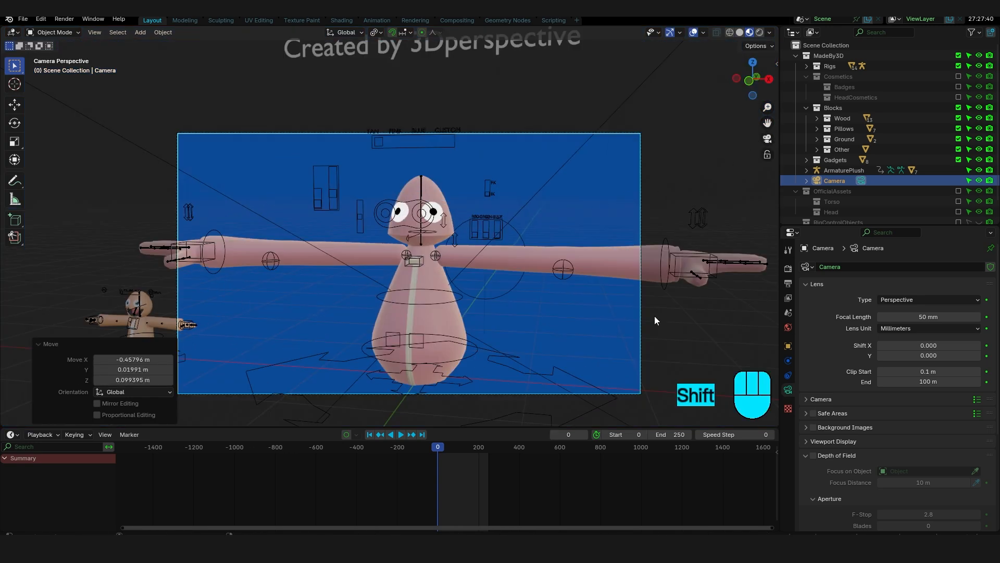
key("shift+f")
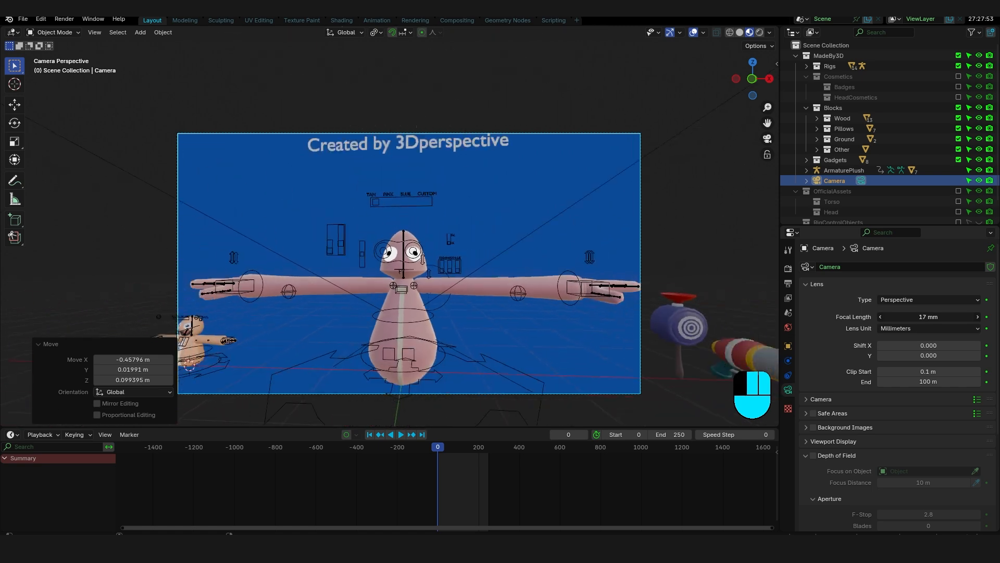
key("shift+f")
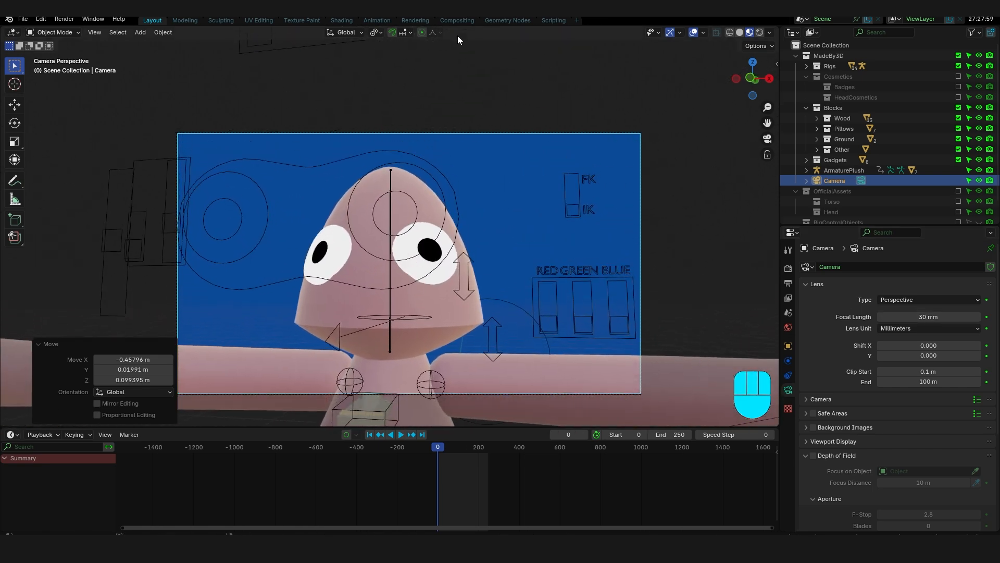
left_click(456, 20)
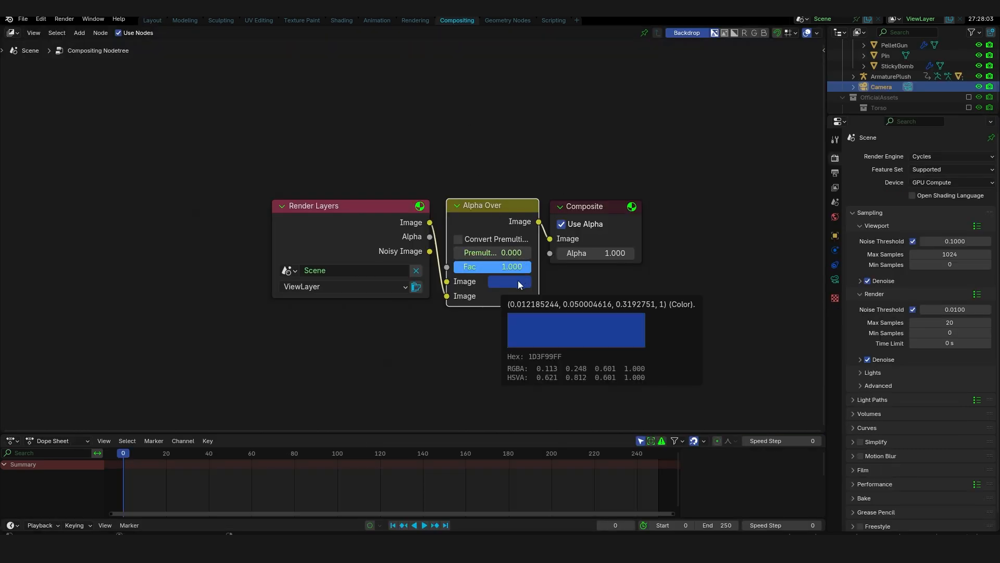
- Make the Alpha Over background colour cyan, tidy the node layout, and return to the Layout workspace
left_click(509, 281)
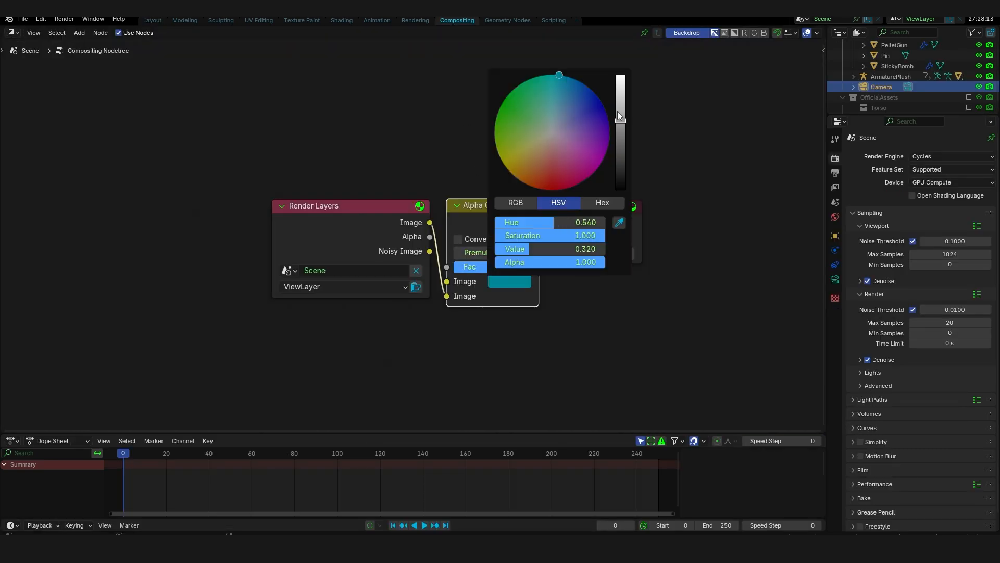
left_click(373, 131)
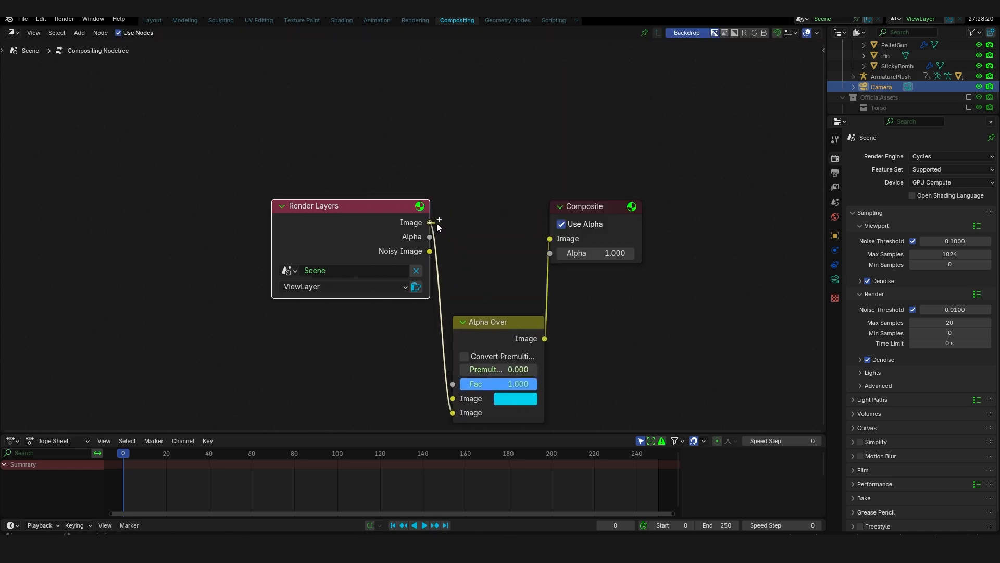
left_click_drag(431, 222, 550, 238)
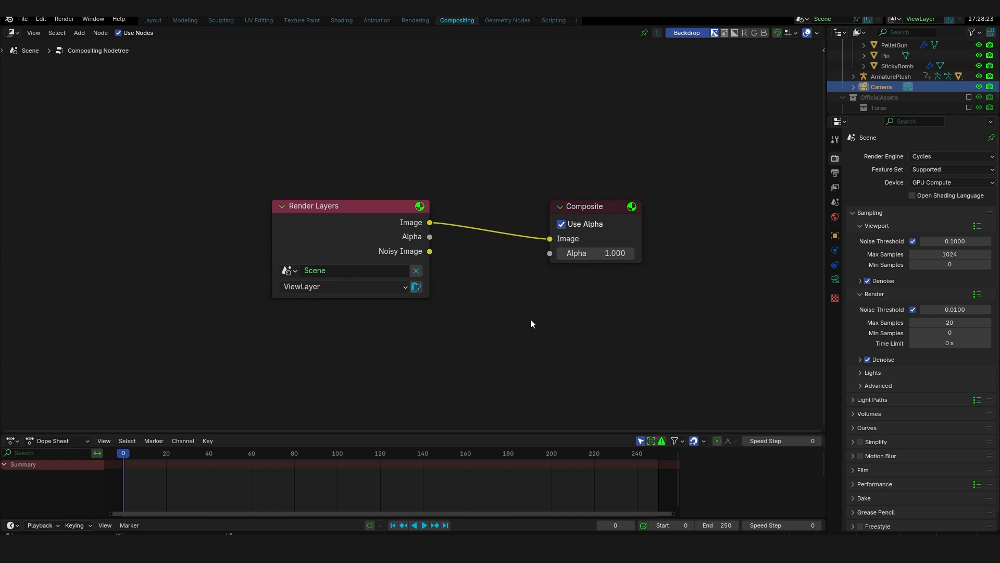
left_click(152, 19)
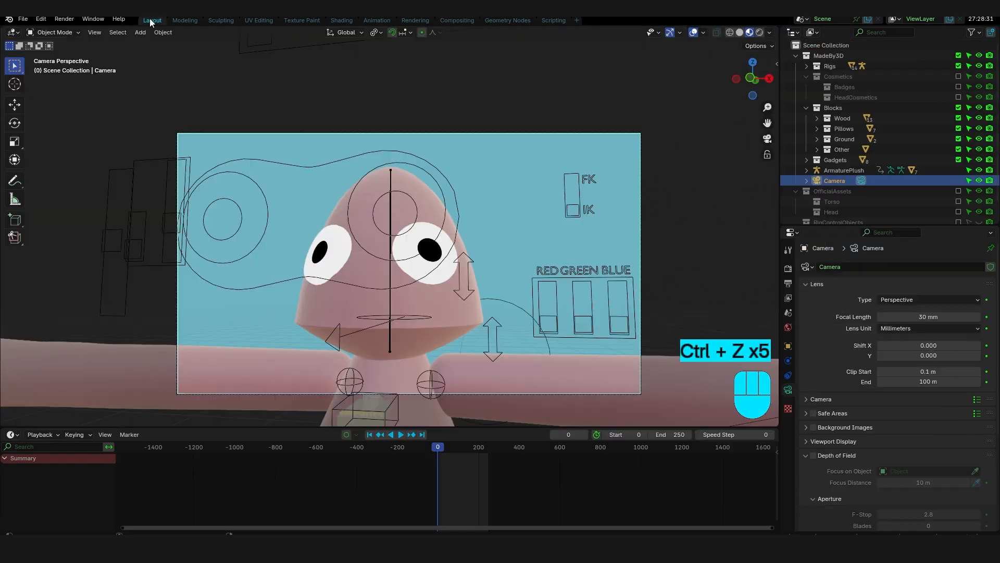
- Render a still of Yeep's head on cyan via Render Image, then reach the Image menu for saving
left_click(64, 19)
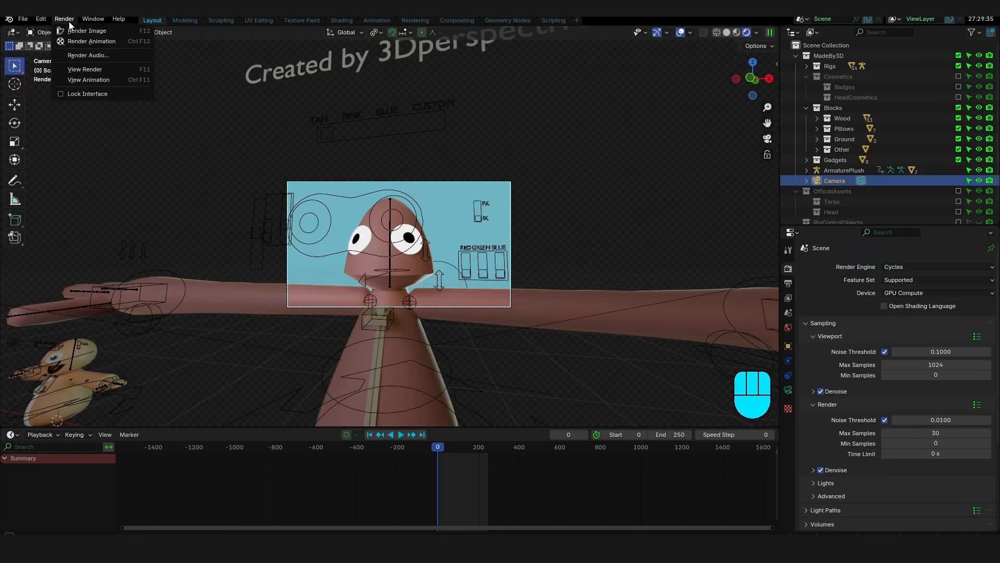
left_click(87, 30)
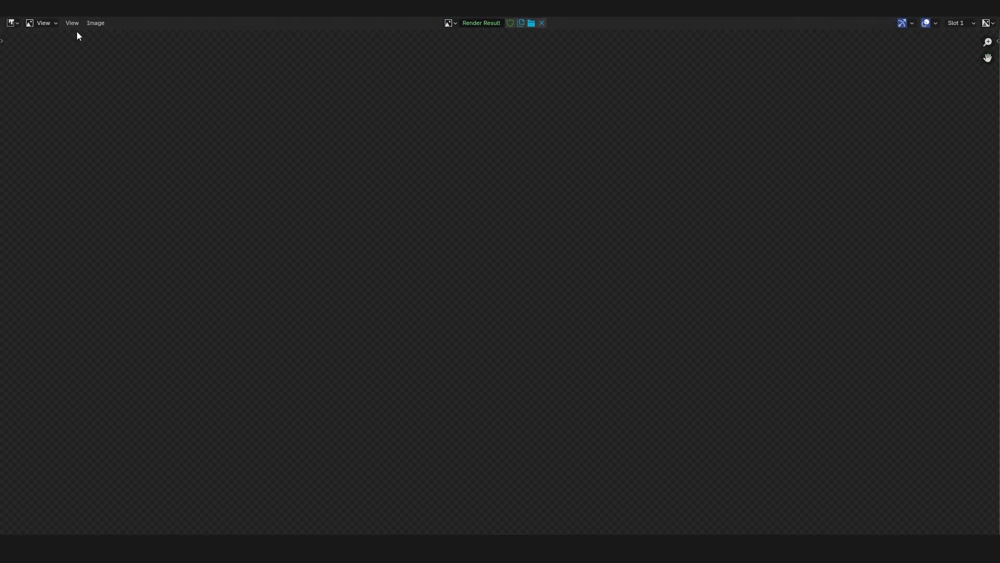
left_click(94, 23)
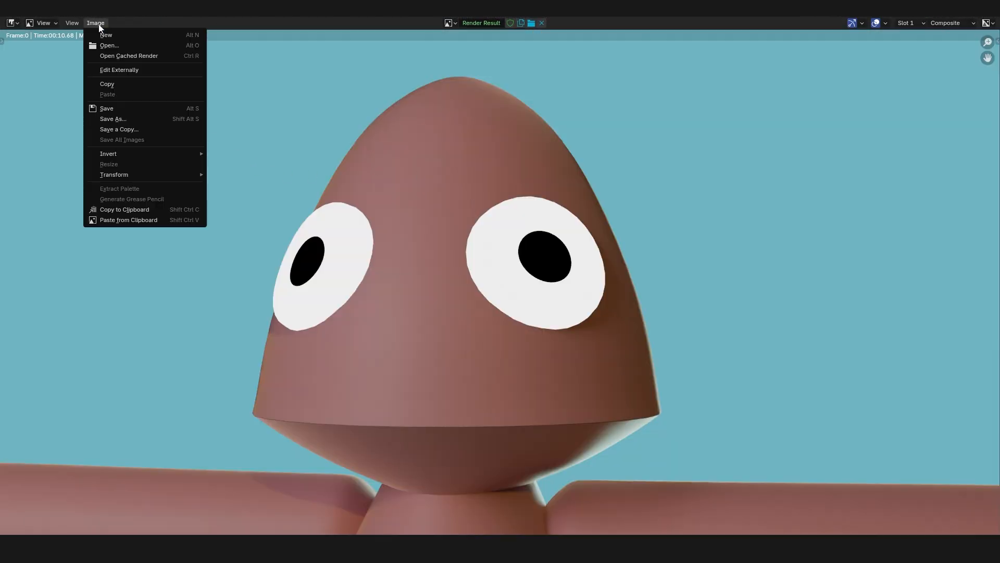